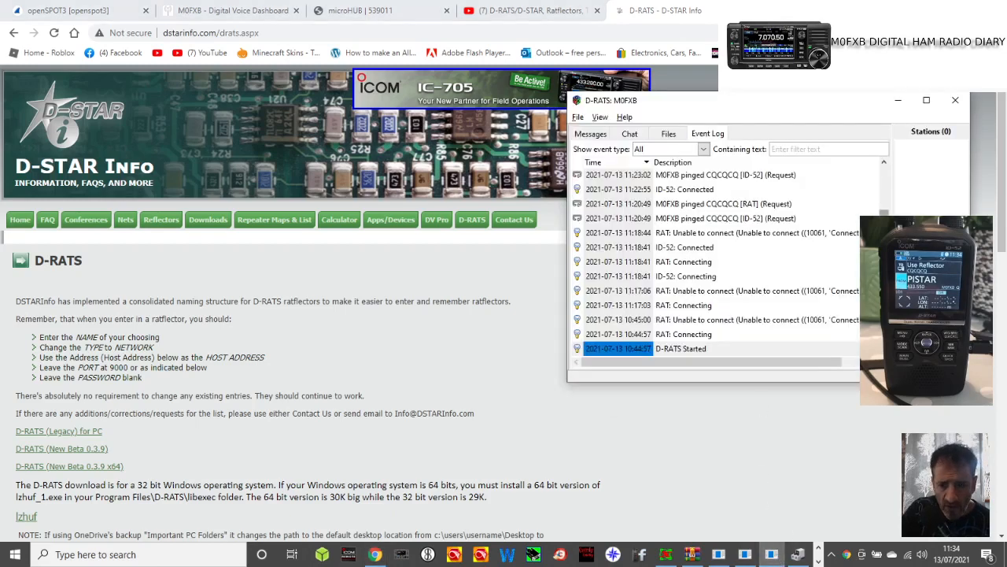
# Step: Bring the D-STAR Info D-RATS download page to the front in Chrome
pyautogui.click(956, 100)
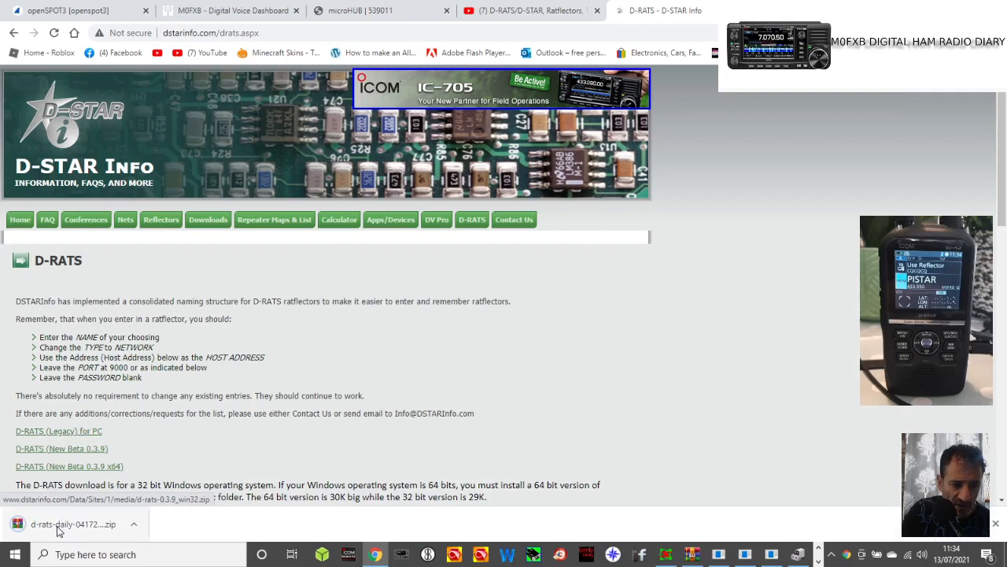
pyautogui.moveTo(646, 337)
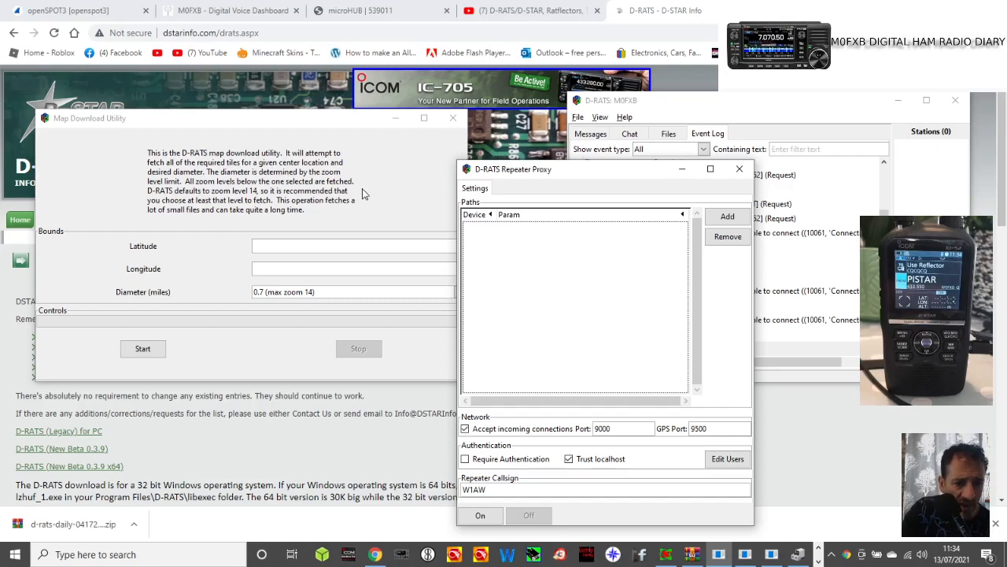
pyautogui.moveTo(324, 216)
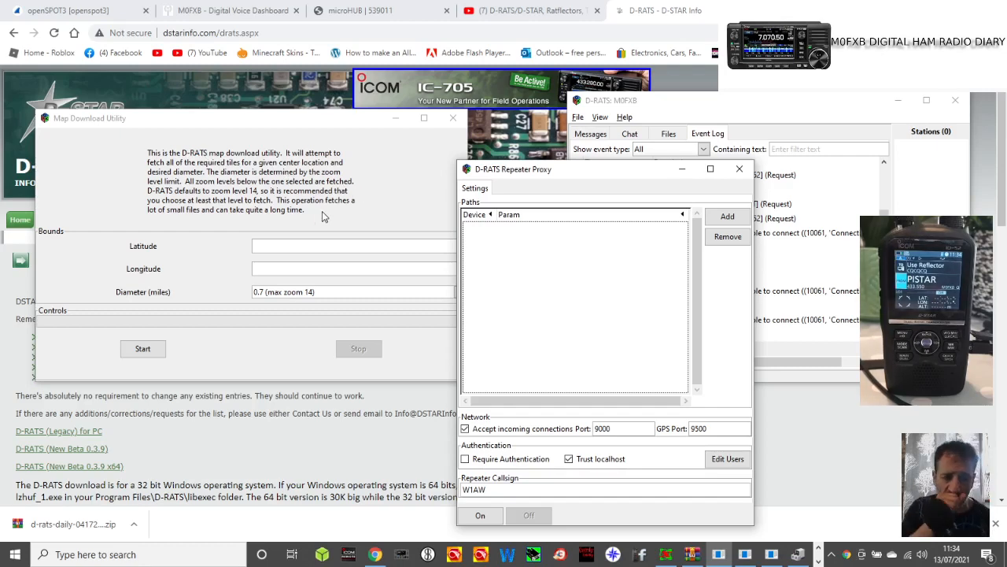
# Step: Open the Map Download Utility and Repeater Proxy windows in D-RATS
pyautogui.click(143, 349)
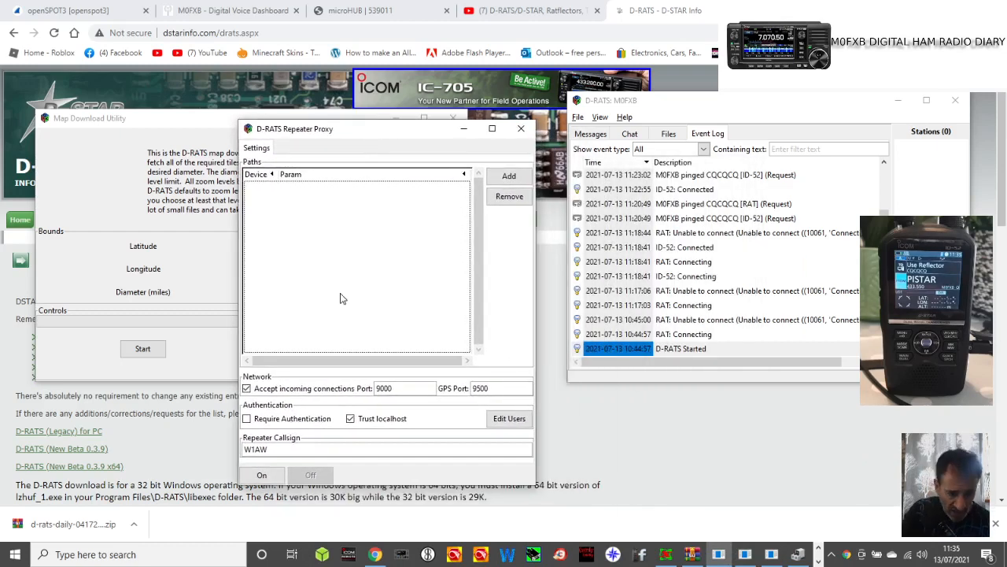
pyautogui.moveTo(496, 223)
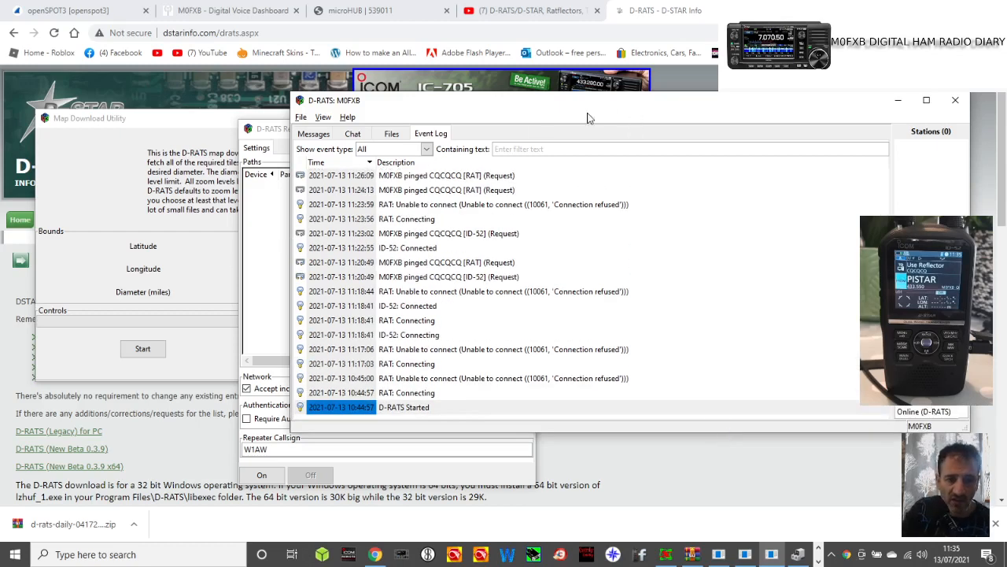
pyautogui.moveTo(570, 119)
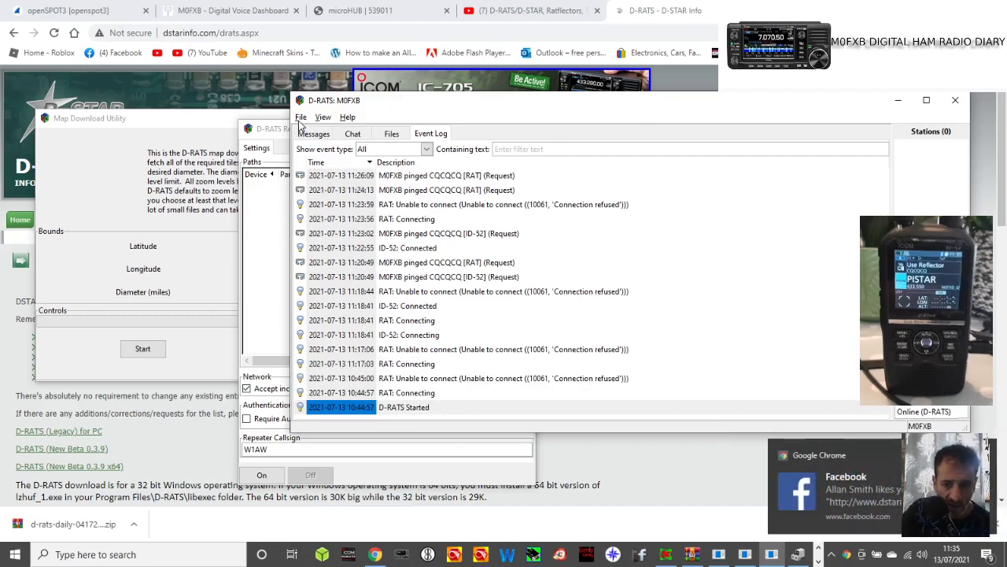
# Step: Bring up the main window's File menu with Ping Station and Preferences
pyautogui.click(300, 116)
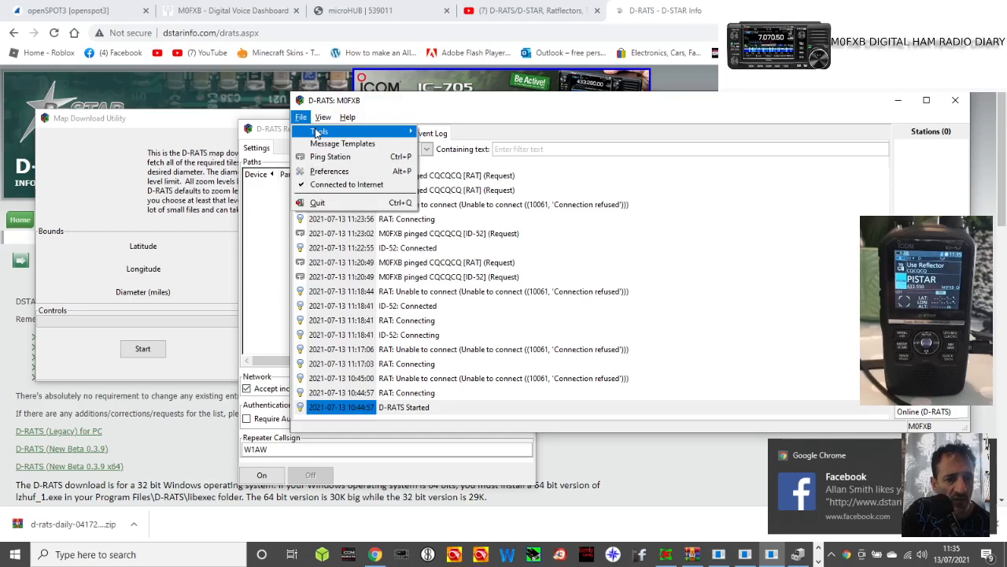
pyautogui.moveTo(328, 171)
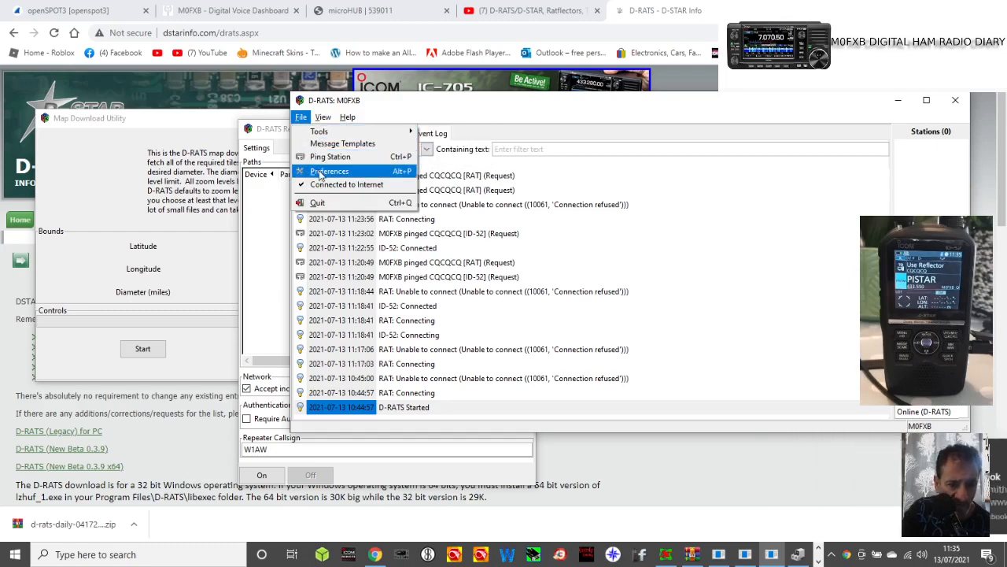
# Step: Enable UTC times and set the ping reply to 'M0FXB are you revceiving me ?'
pyautogui.click(329, 171)
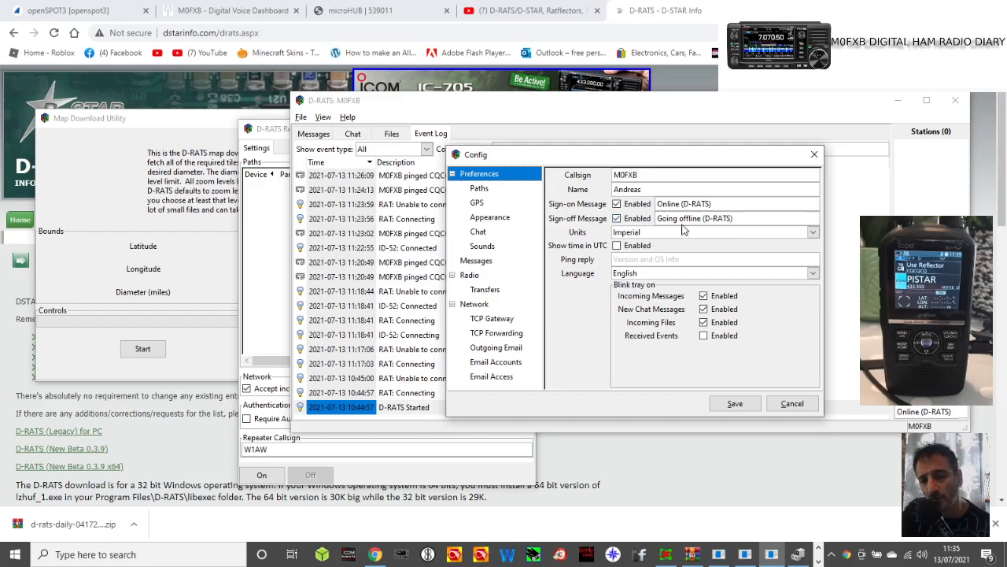
pyautogui.click(617, 244)
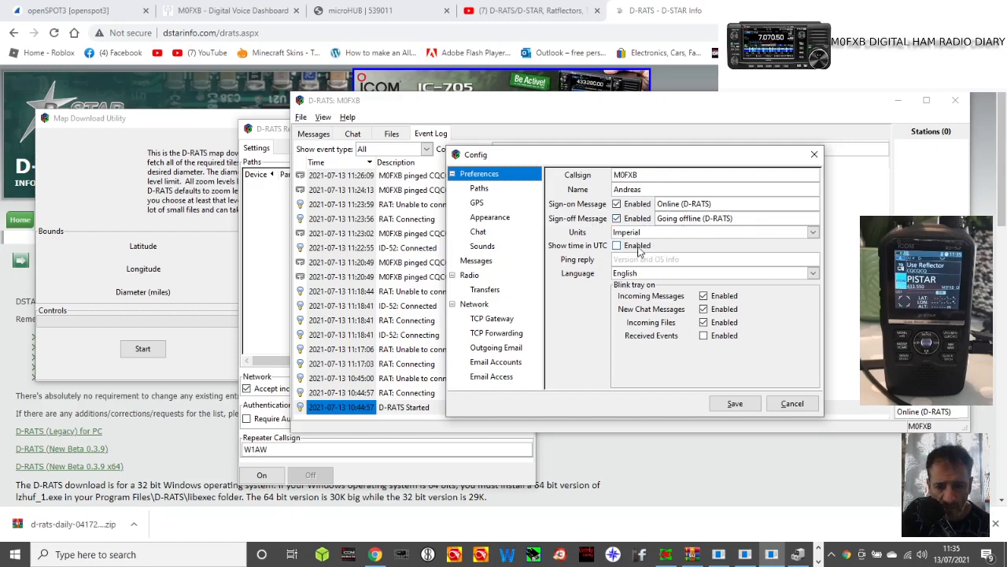
pyautogui.click(617, 246)
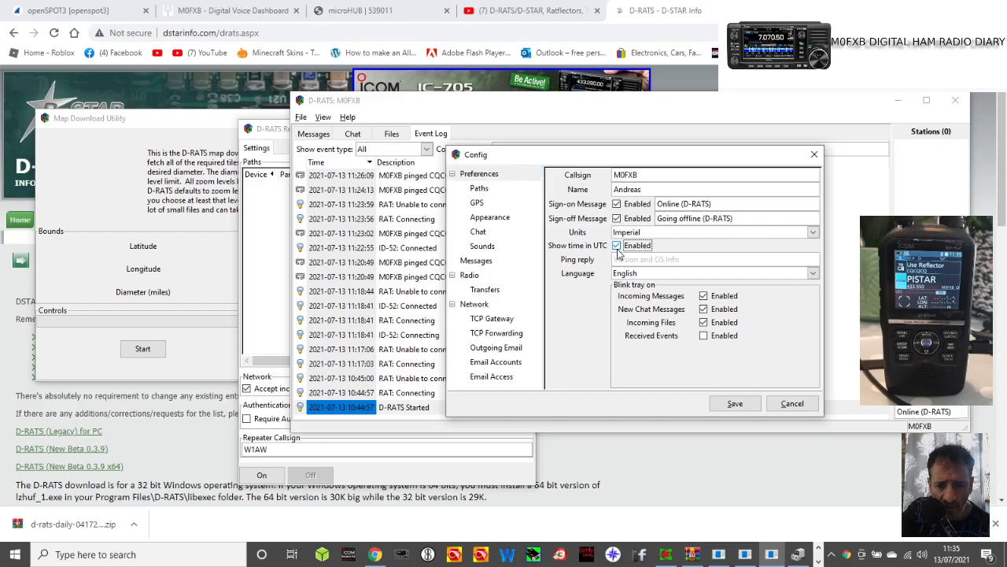
pyautogui.click(617, 245)
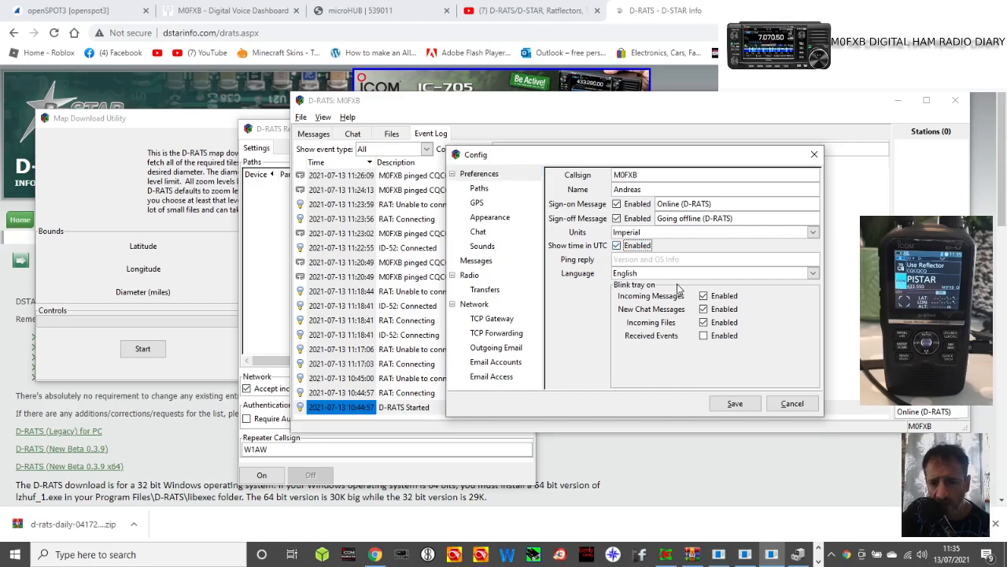
pyautogui.write('M')
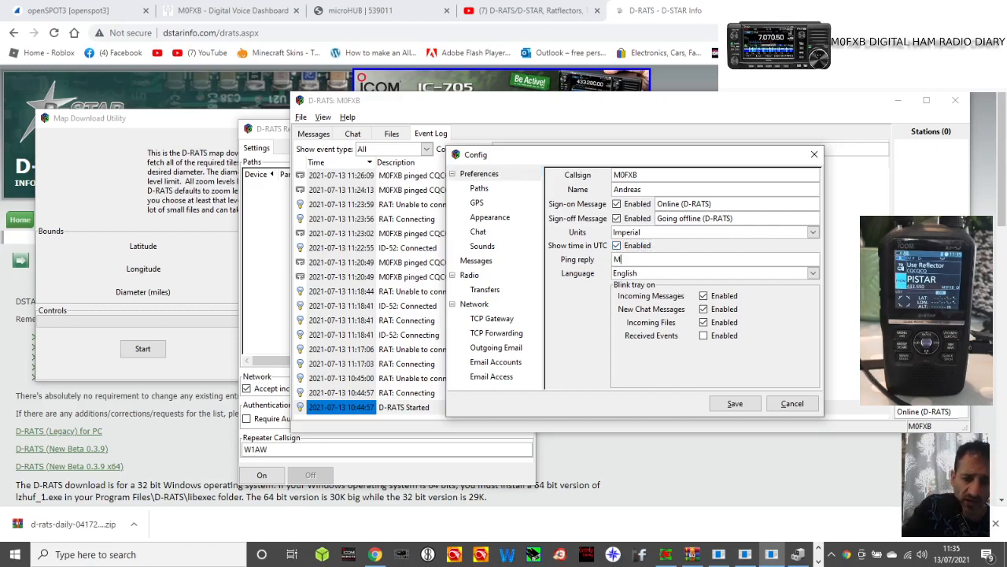
pyautogui.write('0FXB are you rev')
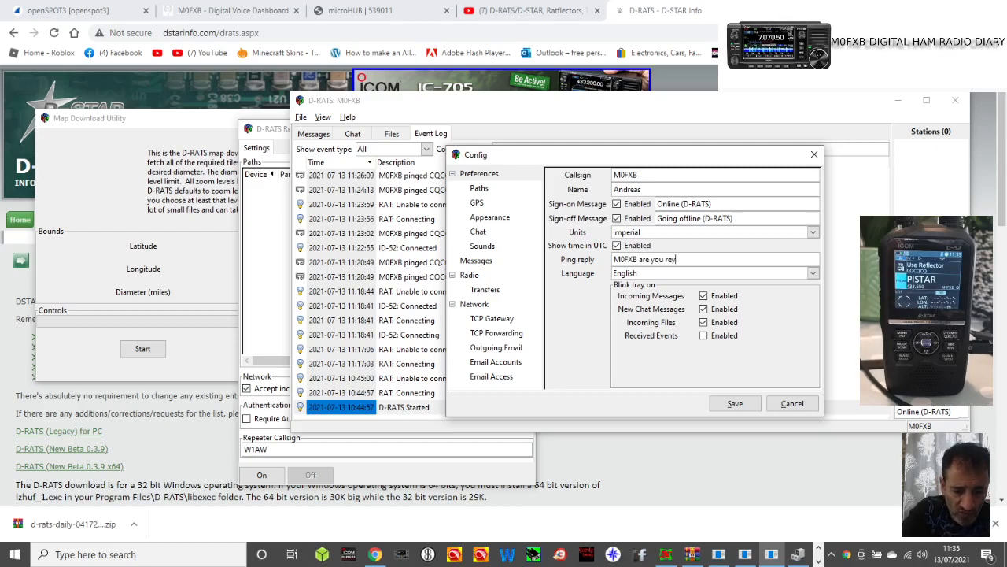
pyautogui.write('ceiving me ?')
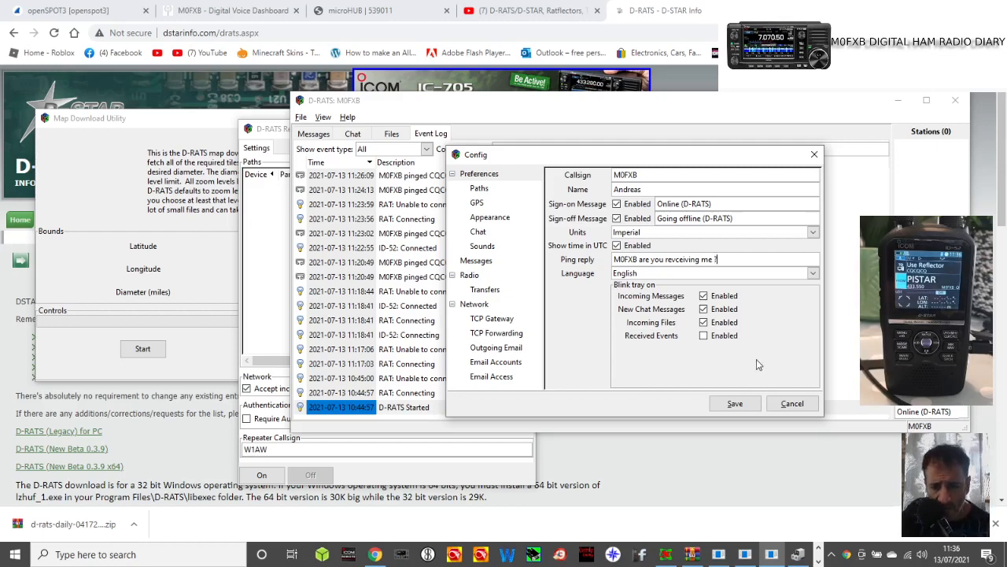
pyautogui.click(735, 403)
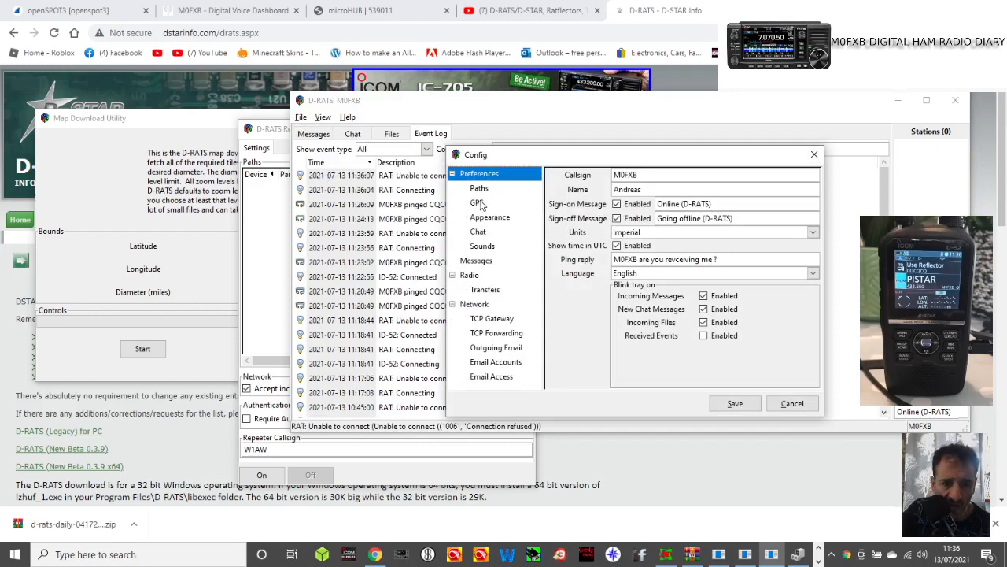
# Step: Review the GPS, Appearance and Chat configuration pages
pyautogui.click(477, 203)
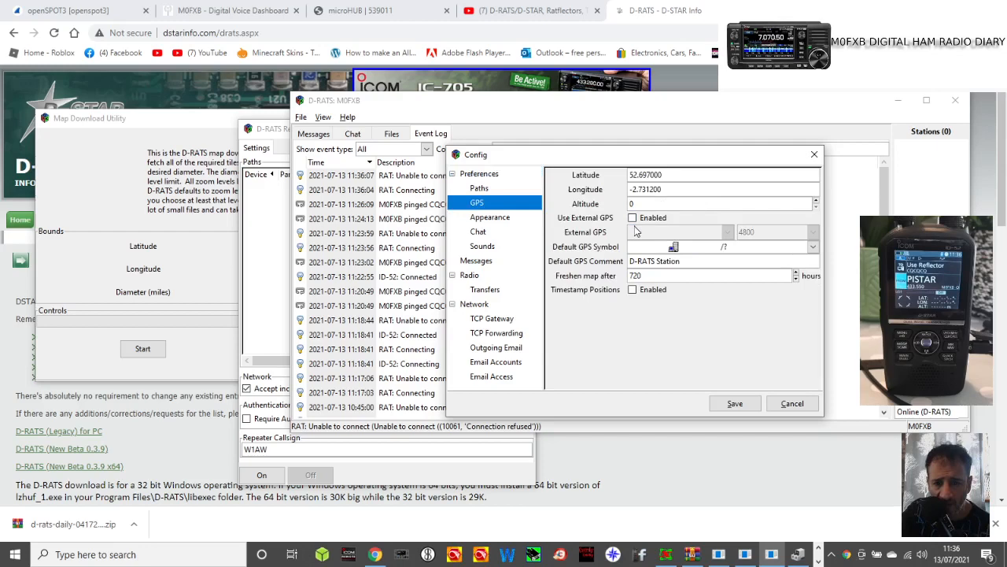
pyautogui.click(632, 218)
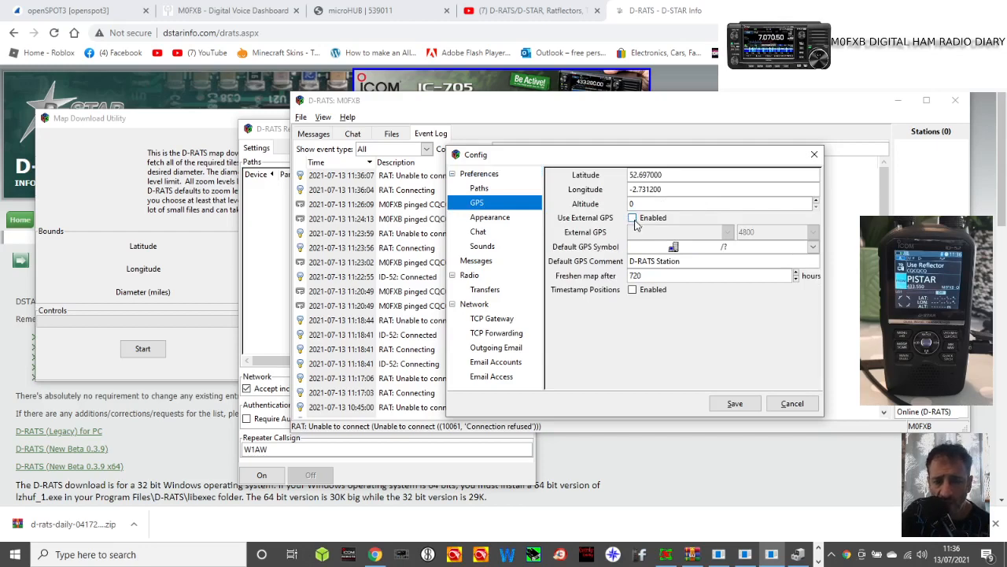
pyautogui.click(631, 218)
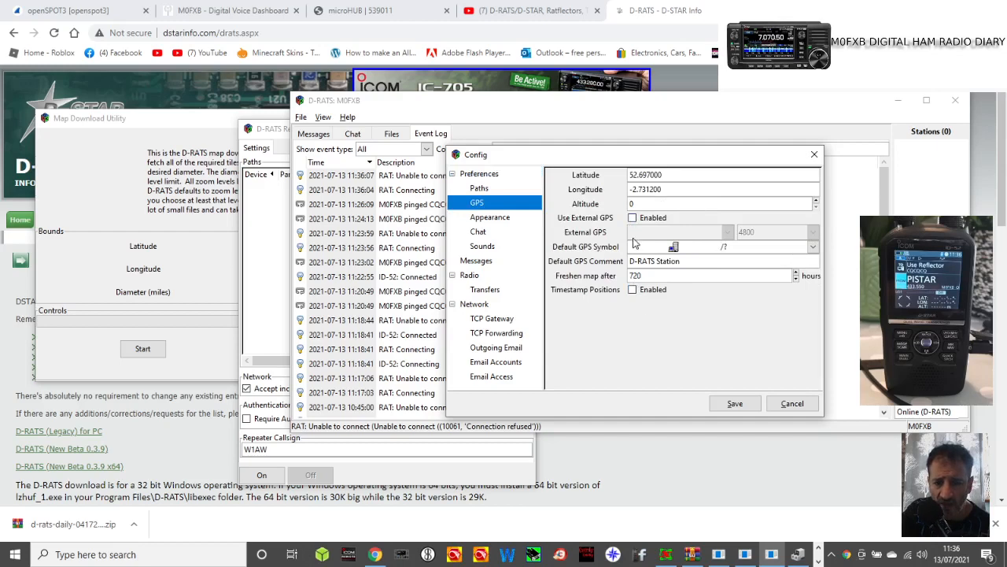
pyautogui.moveTo(706, 274)
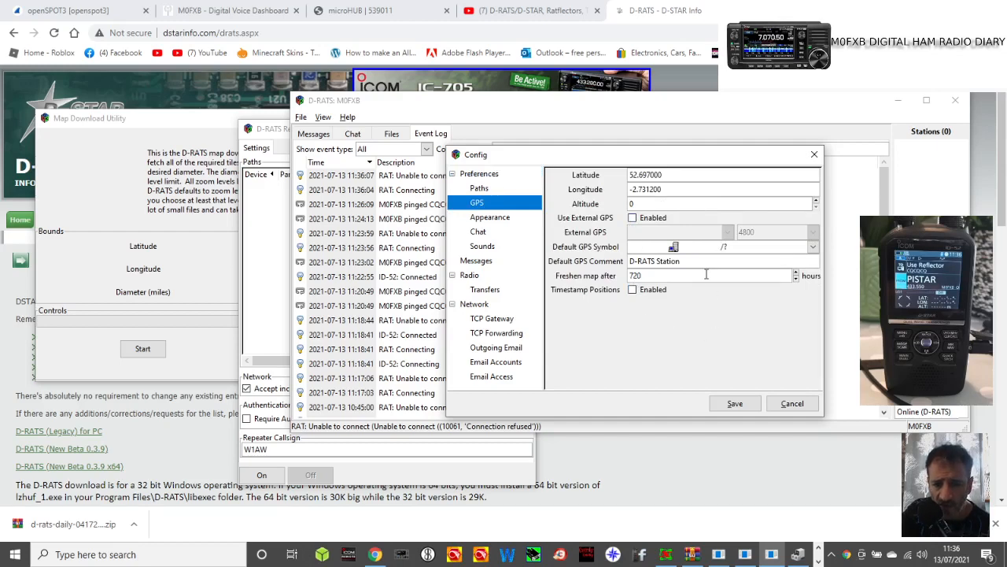
pyautogui.moveTo(471, 272)
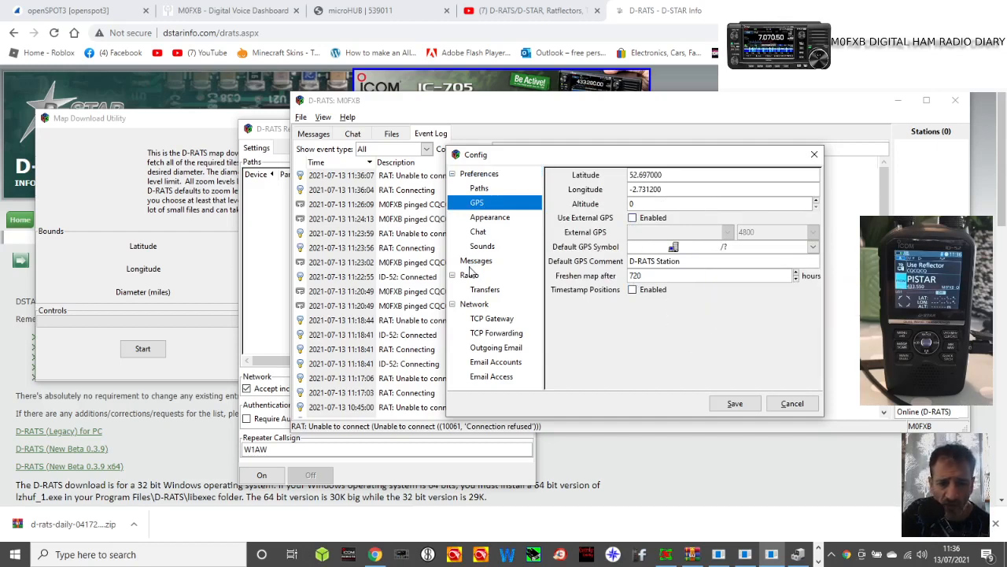
pyautogui.click(489, 216)
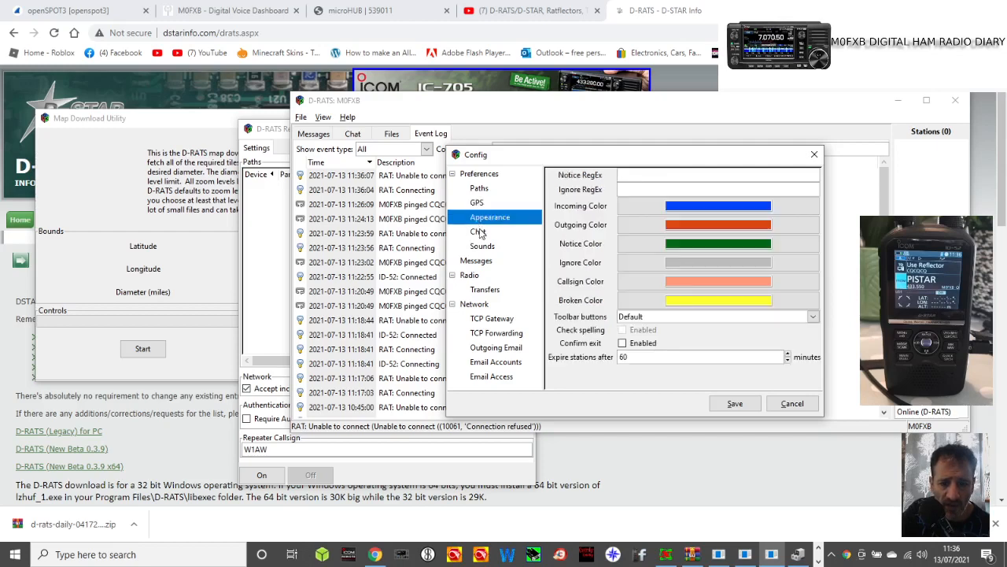
pyautogui.click(478, 231)
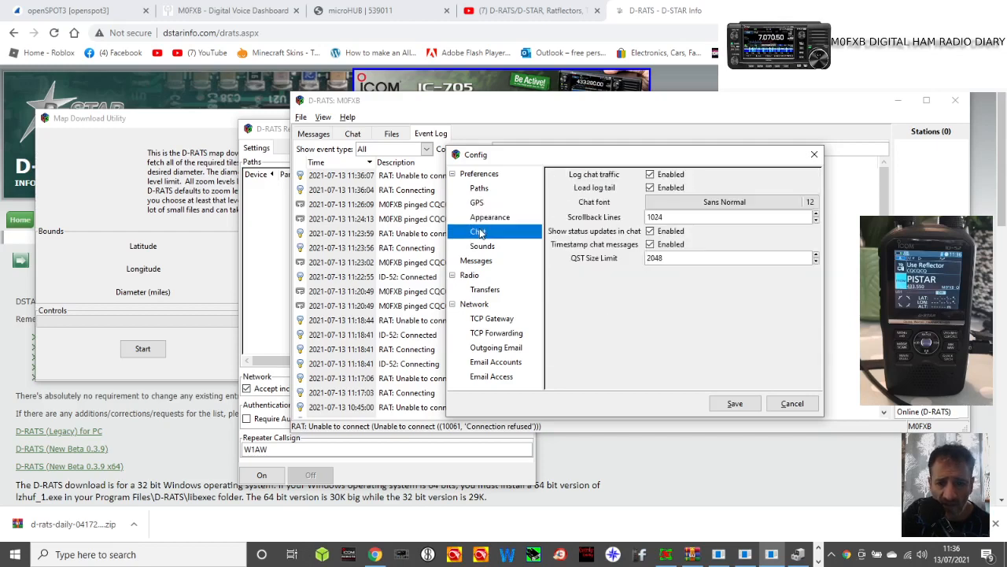
# Step: Enable the Chat activity and Message activity sounds on the Sounds page
pyautogui.click(482, 245)
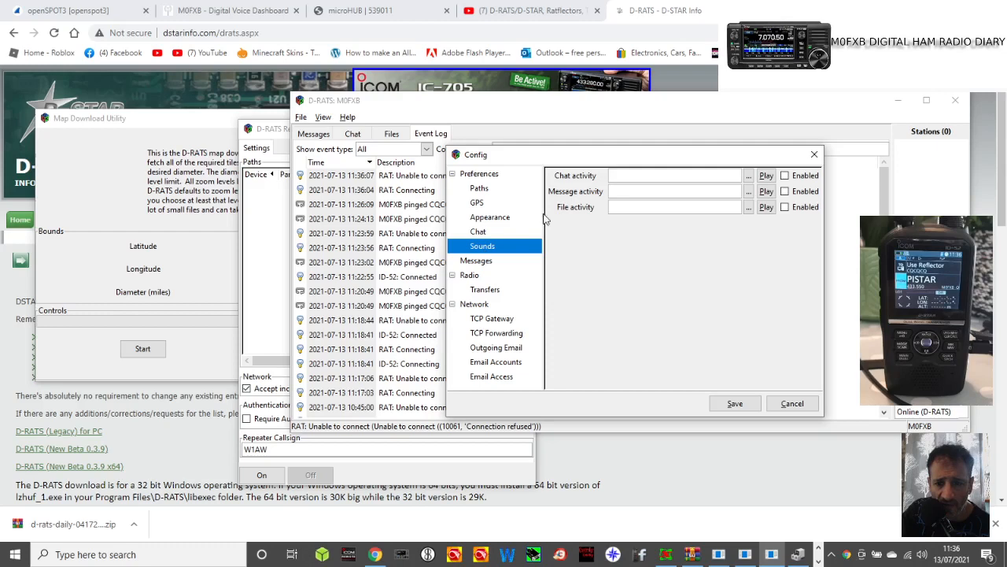
pyautogui.click(785, 191)
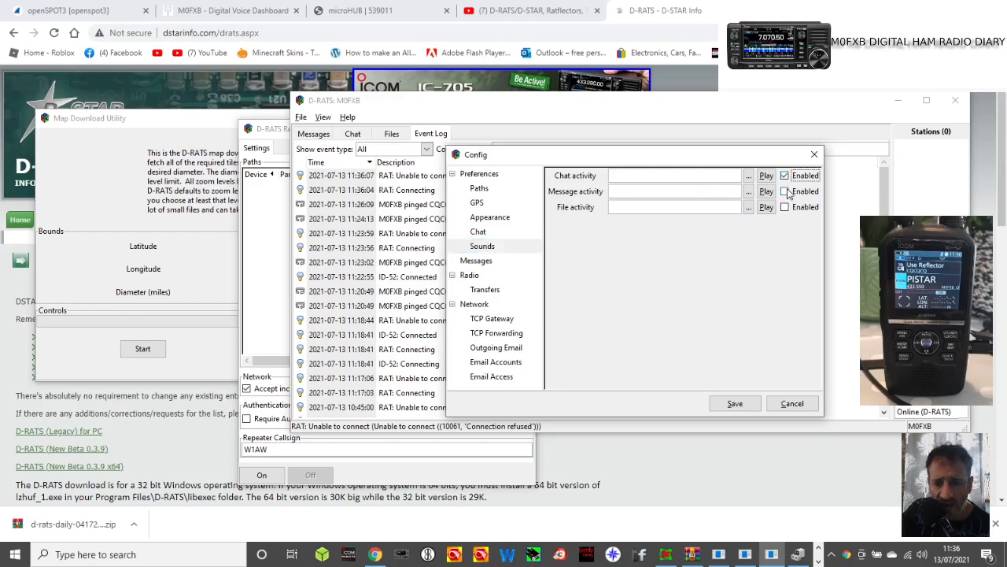
pyautogui.click(784, 206)
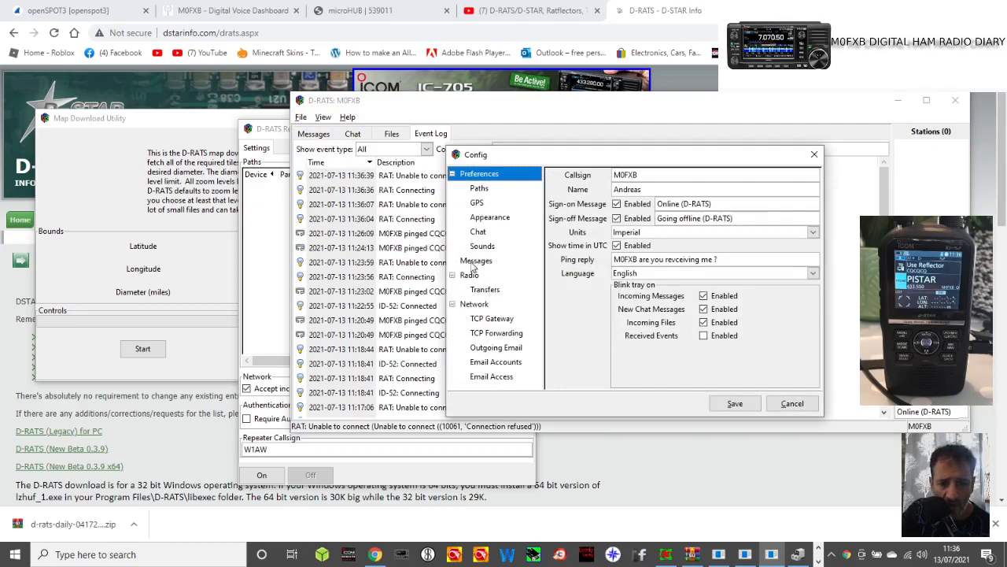
# Step: View the Messages page, then the Radio ports list with COM9 ID-52 and RAT
pyautogui.click(476, 260)
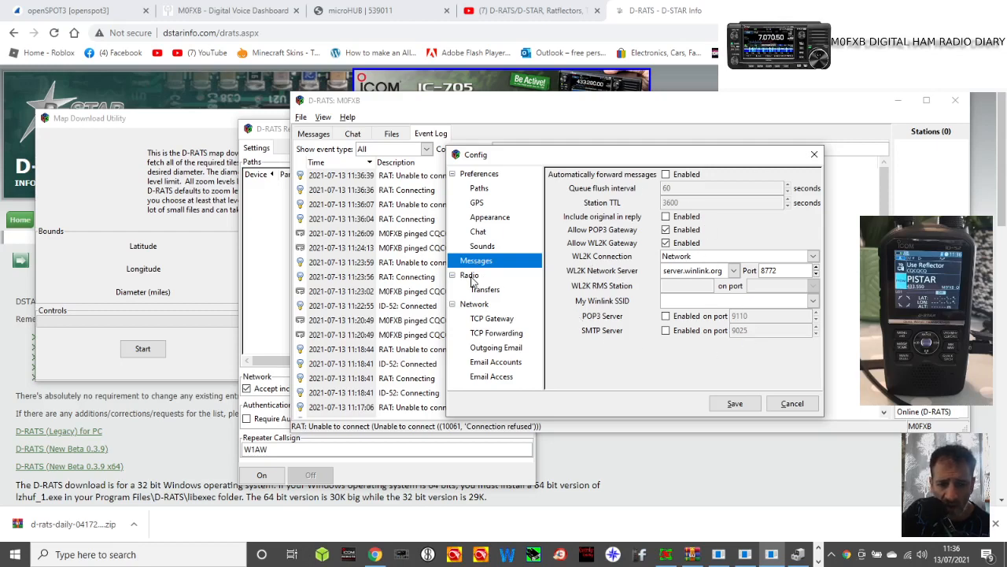
pyautogui.click(469, 275)
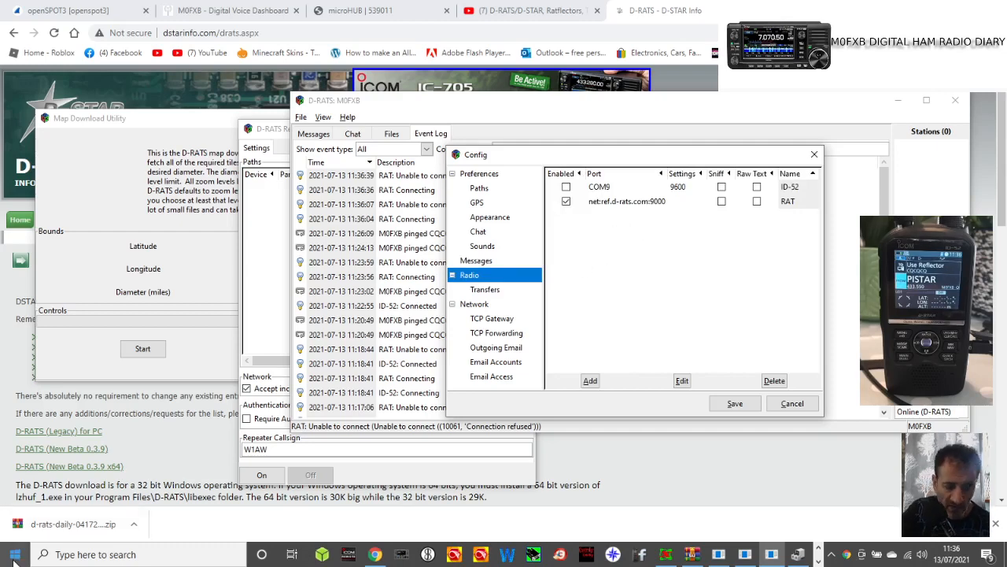
# Step: Bring up the Windows Start quick-link menu listing Device Manager
pyautogui.rightClick(12, 553)
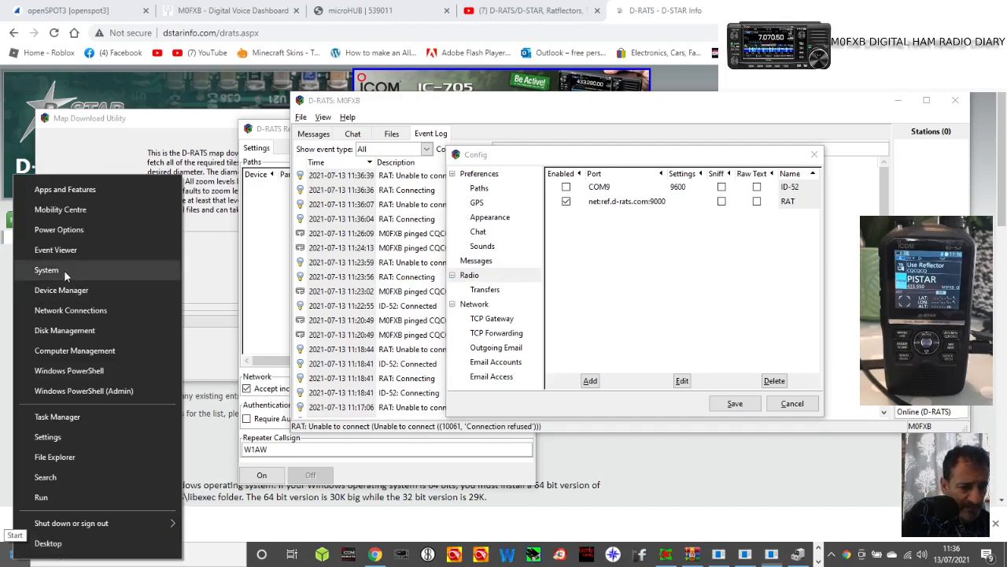
pyautogui.moveTo(67, 313)
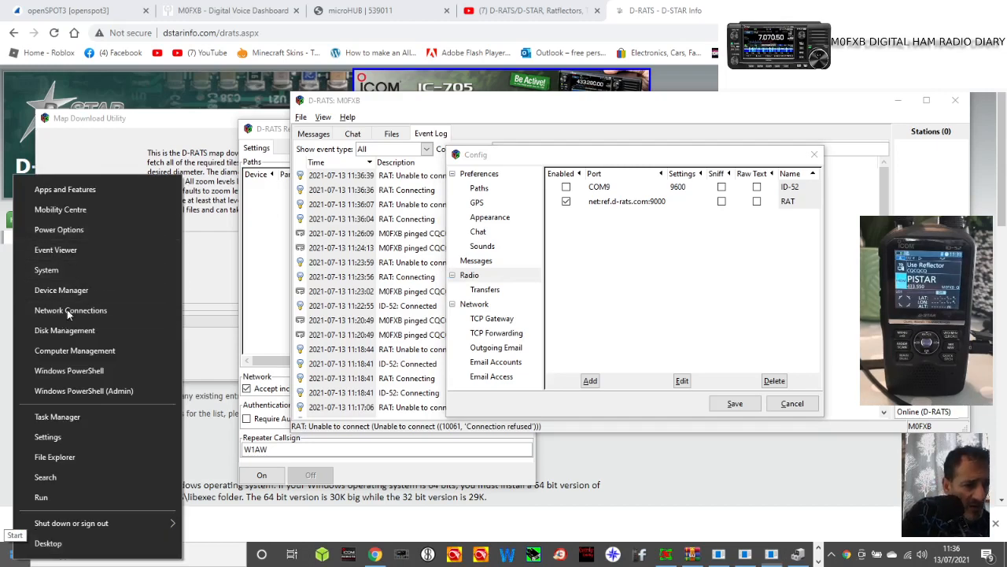
pyautogui.moveTo(61, 289)
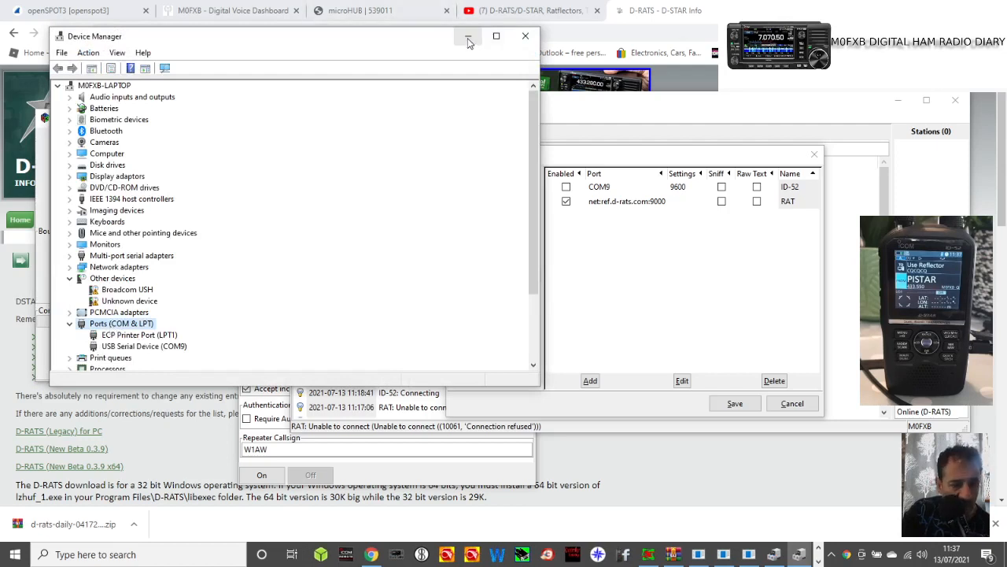
pyautogui.moveTo(469, 37)
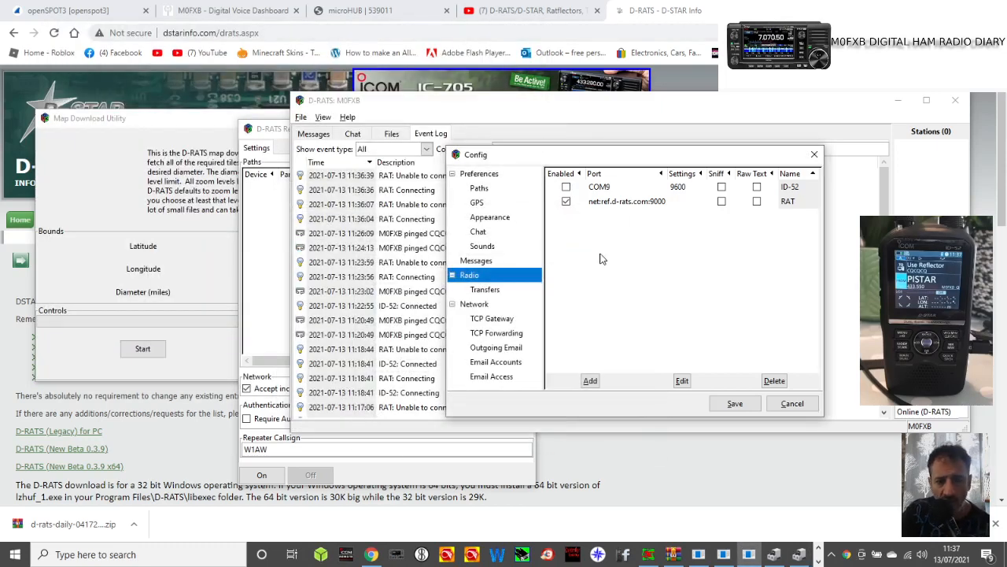
pyautogui.moveTo(600, 251)
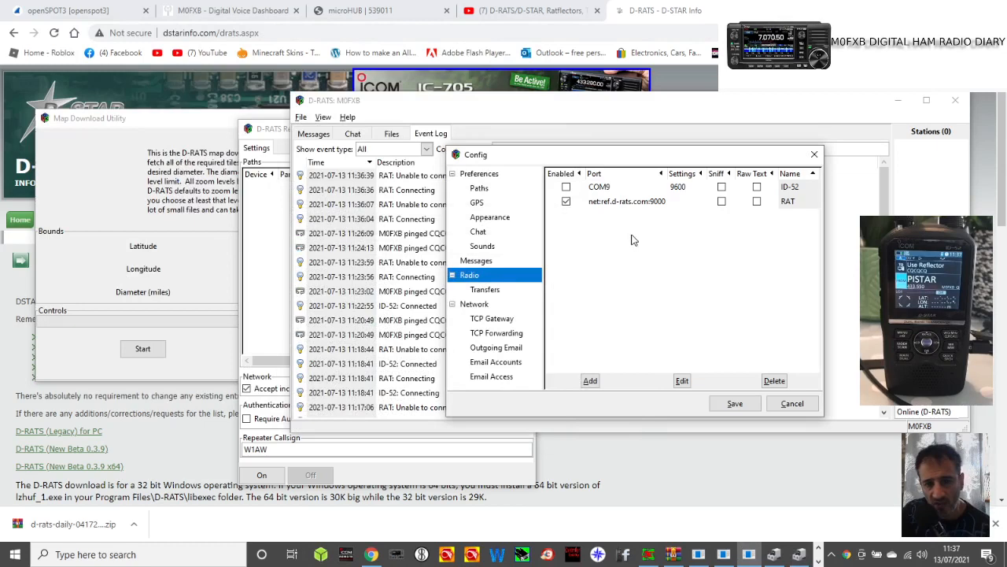
pyautogui.moveTo(741, 221)
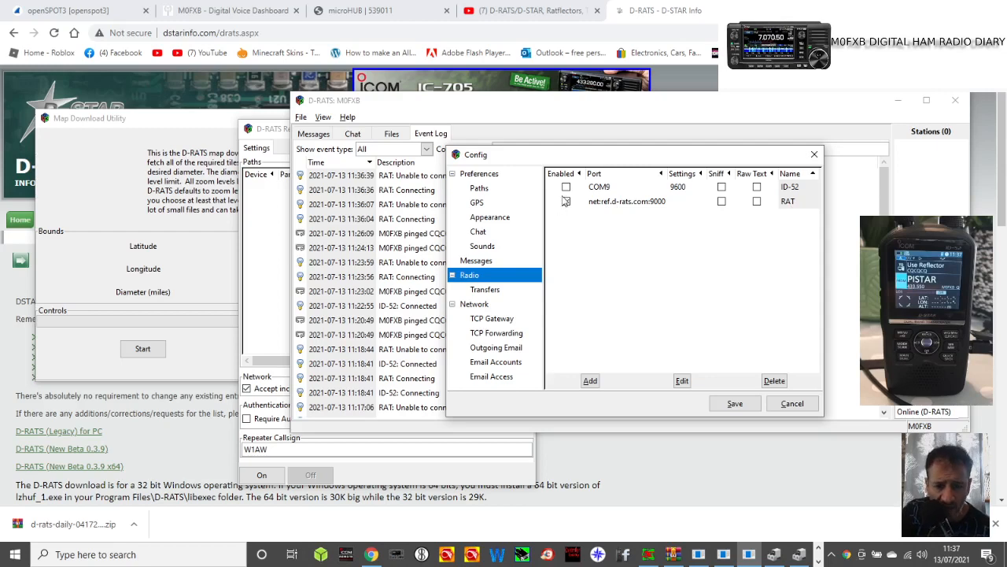
# Step: Turn on Sniff and Raw Text for the RAT network port and save
pyautogui.click(566, 201)
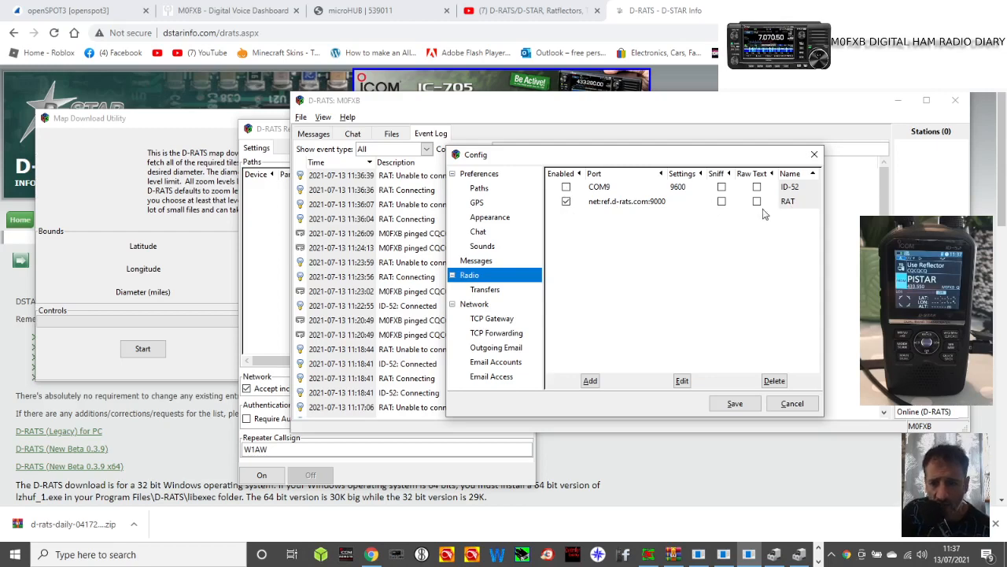
pyautogui.moveTo(728, 219)
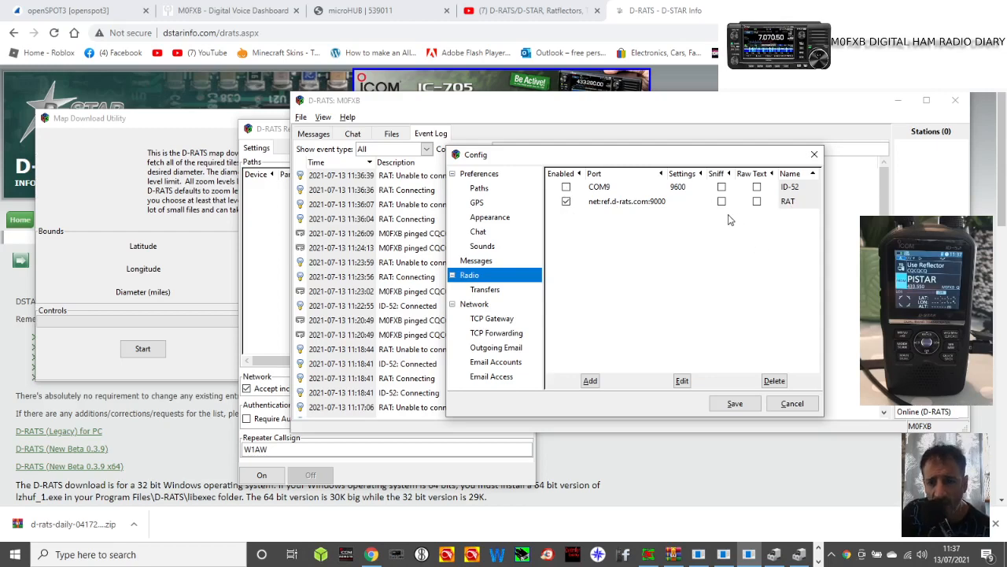
pyautogui.moveTo(598, 374)
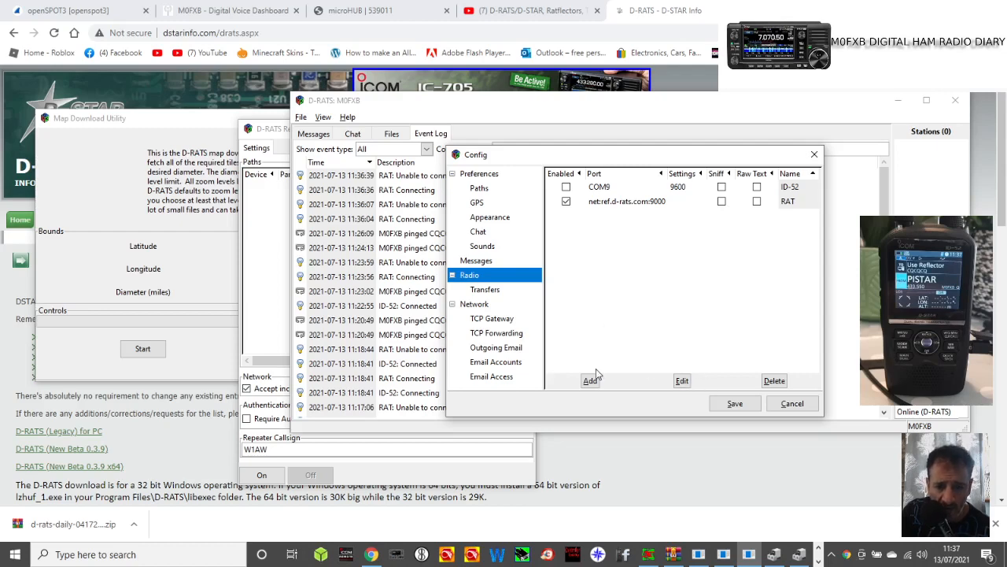
pyautogui.click(590, 380)
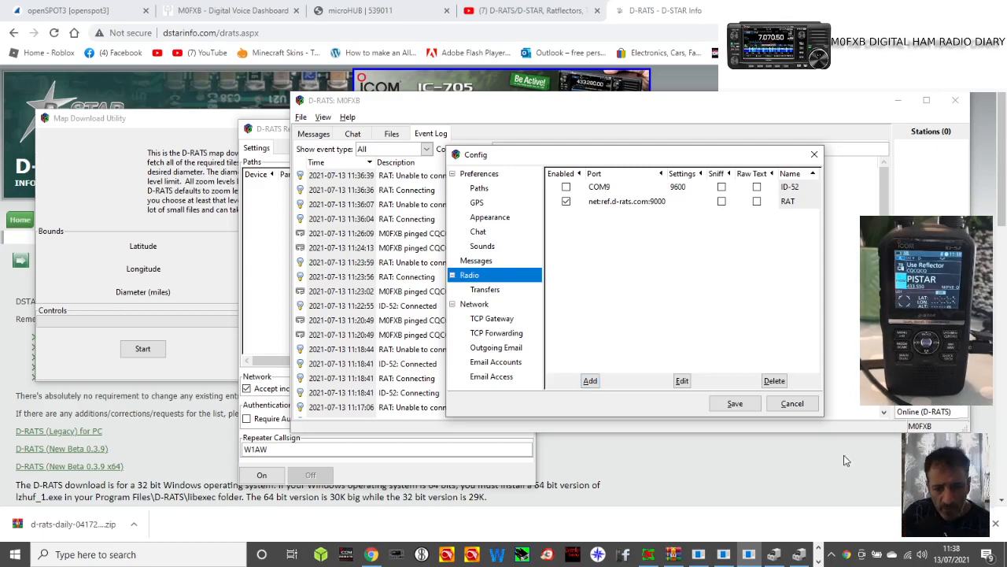
pyautogui.moveTo(575, 213)
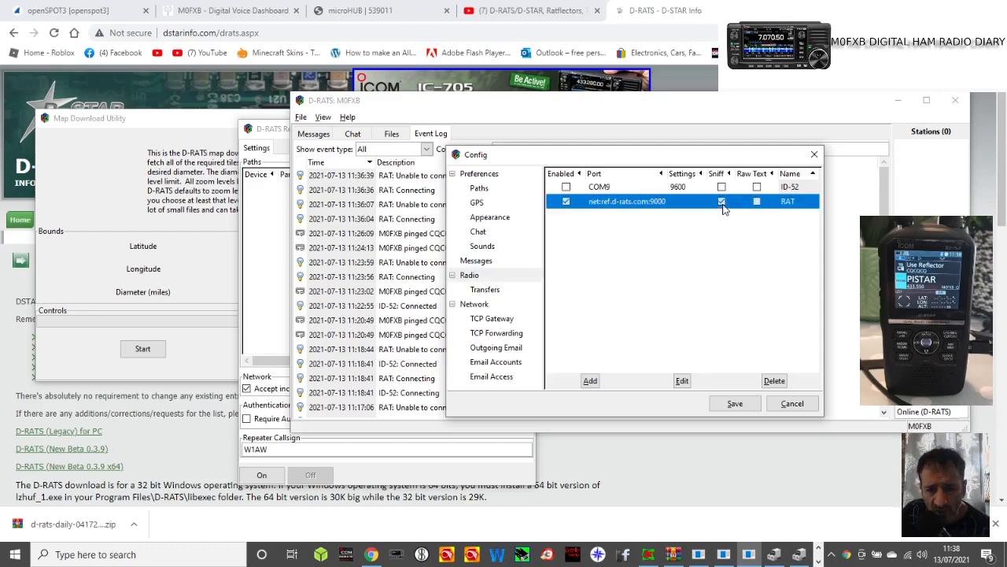
pyautogui.click(722, 201)
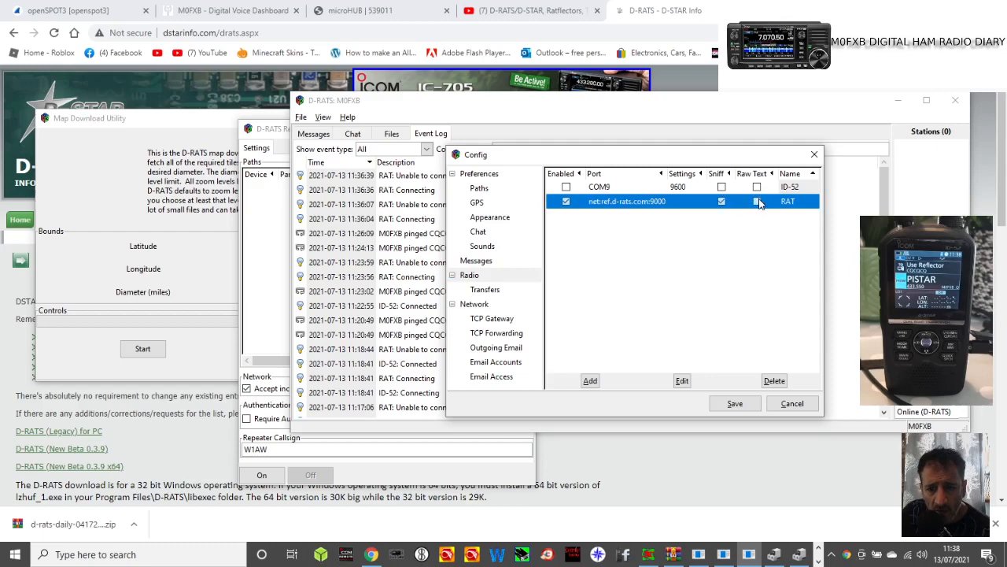
pyautogui.click(757, 201)
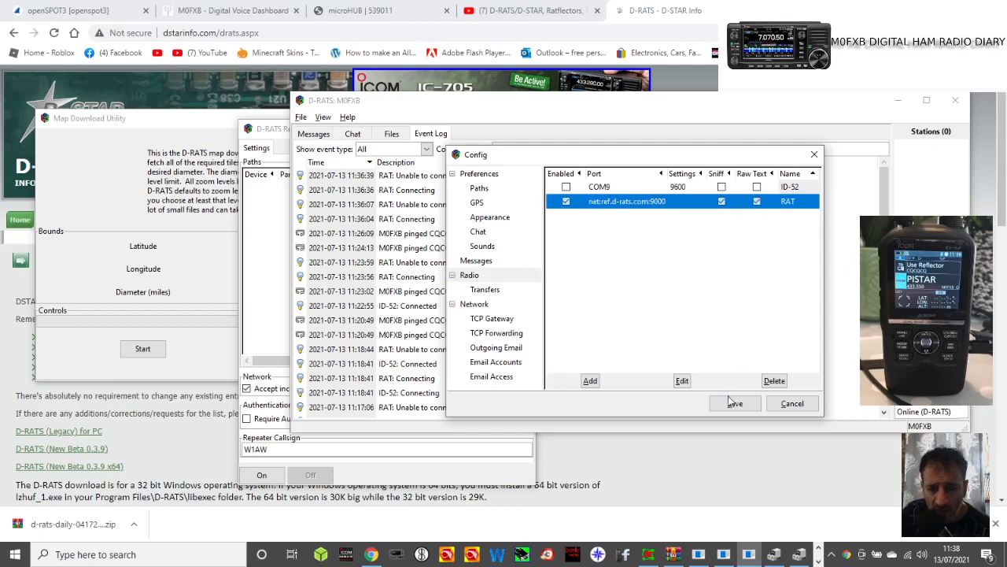
pyautogui.click(734, 403)
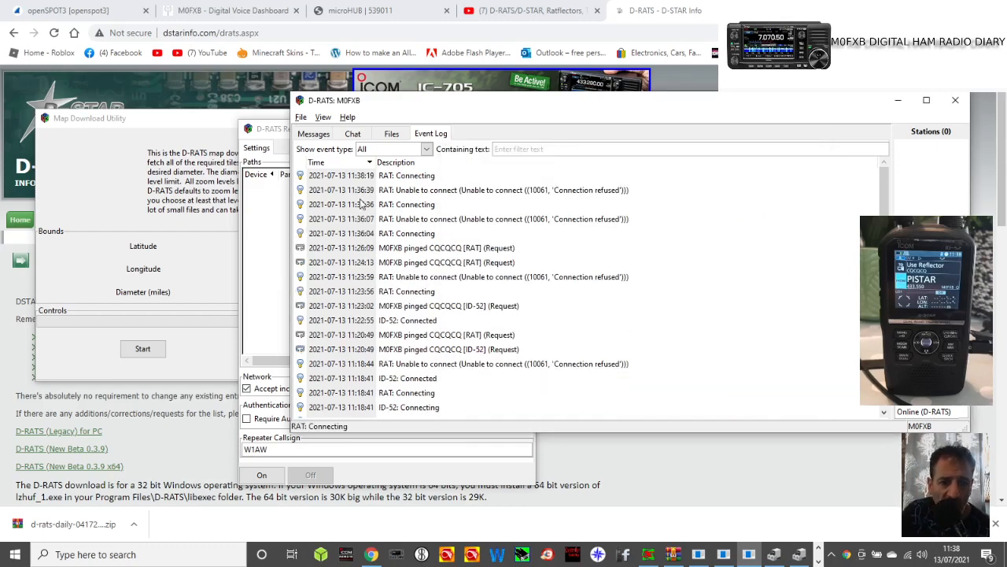
# Step: Show the Chat page listing earlier RAT hello and HI messages from M0FXB
pyautogui.click(353, 133)
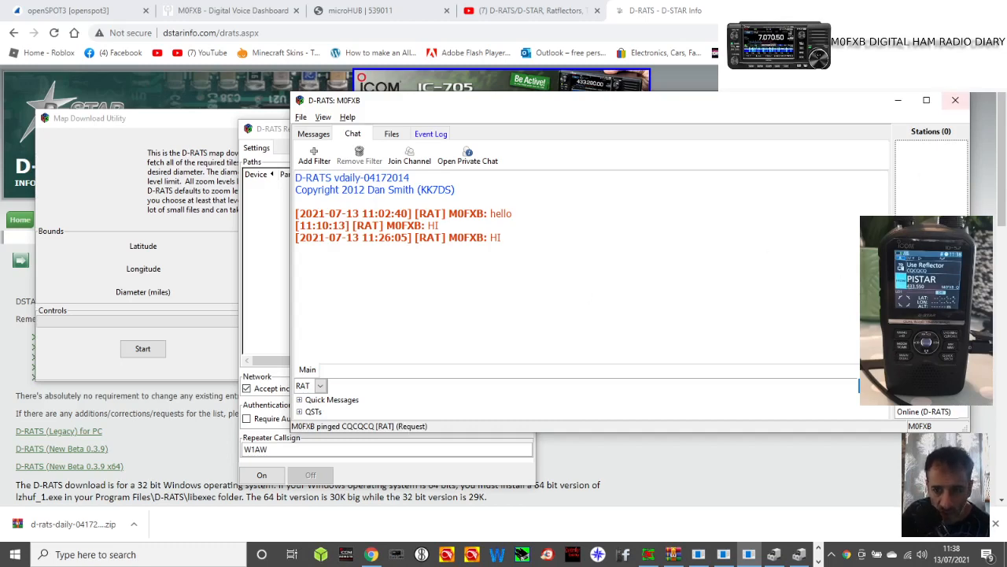
pyautogui.moveTo(920, 172)
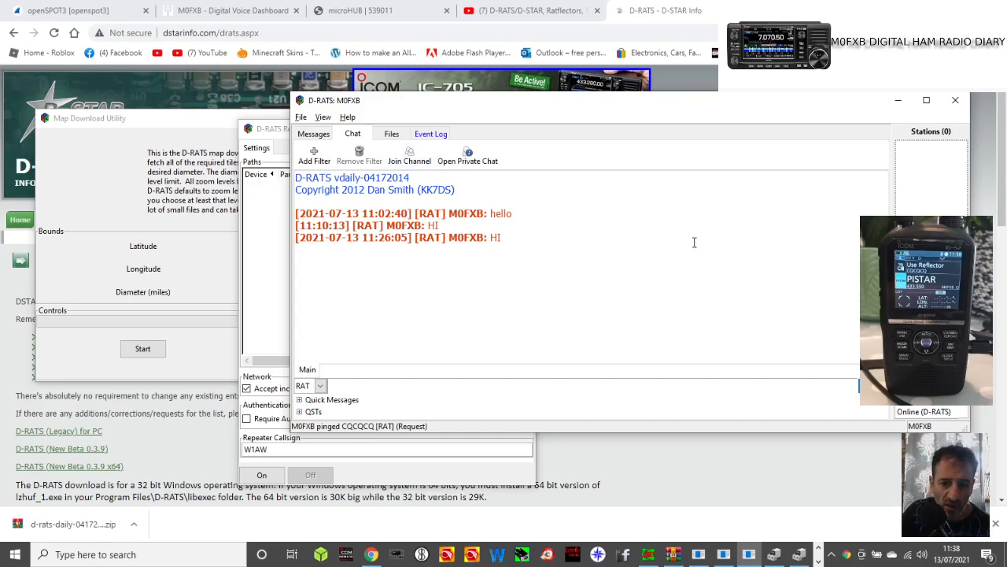
pyautogui.moveTo(467, 155)
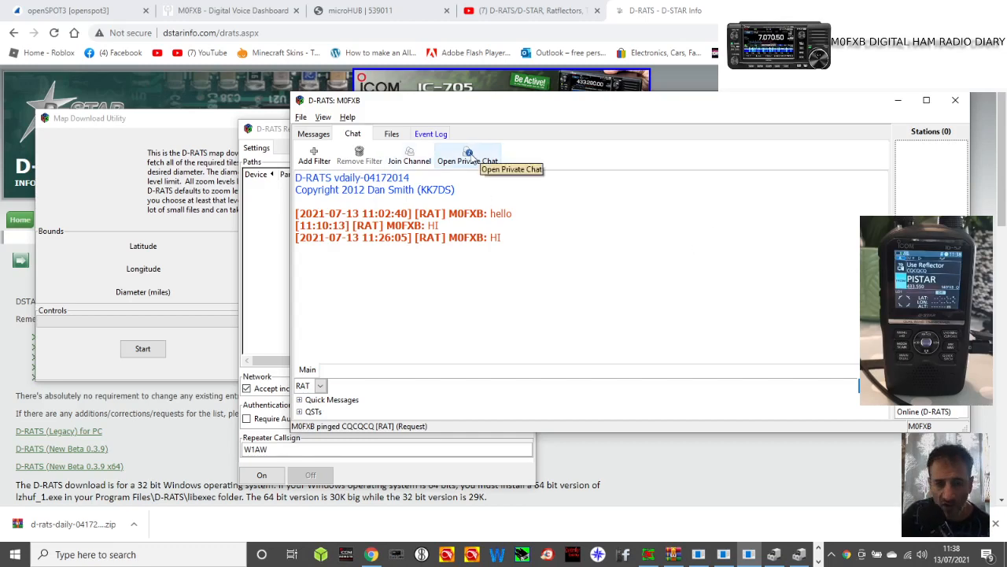
pyautogui.moveTo(301, 117)
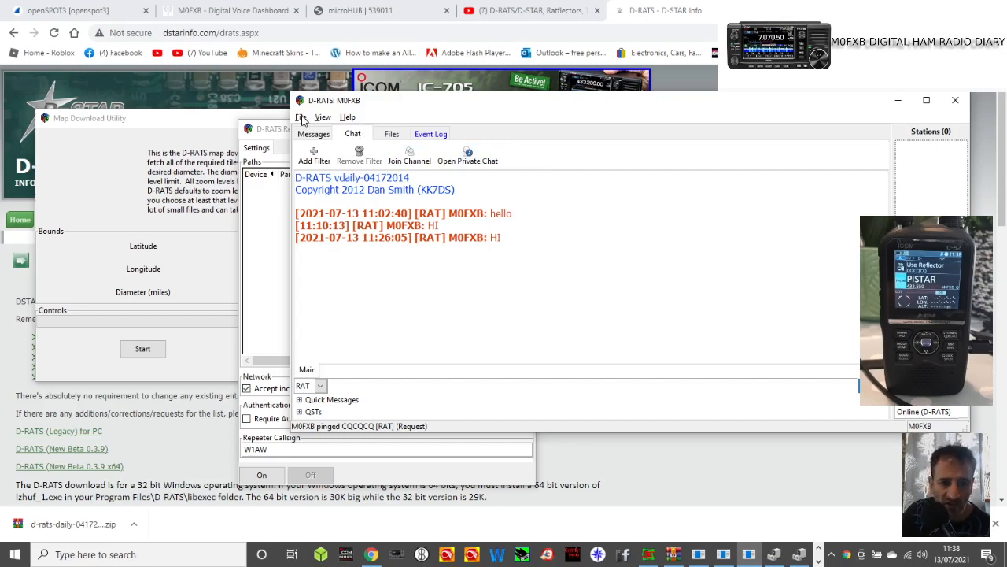
pyautogui.click(301, 117)
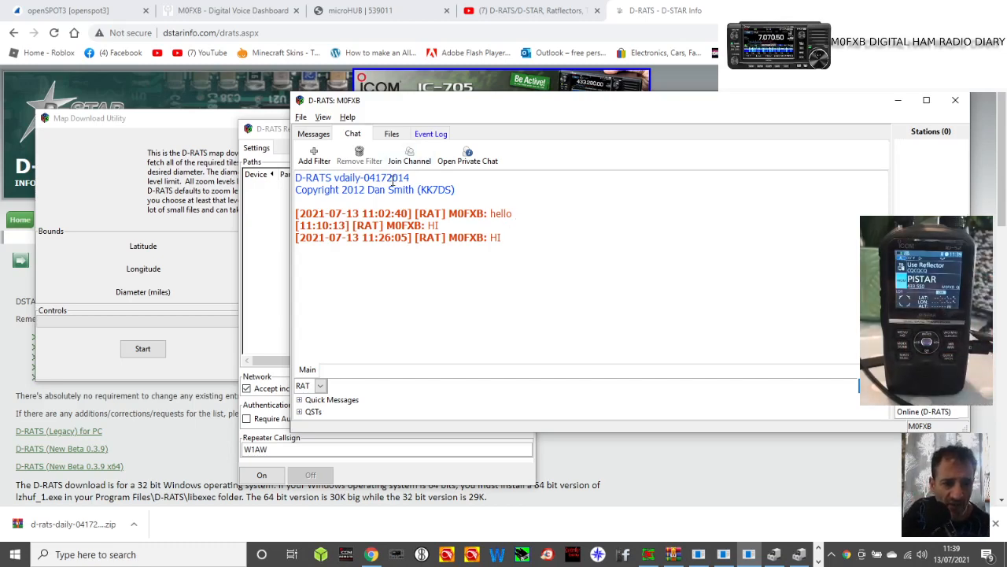
pyautogui.moveTo(329, 128)
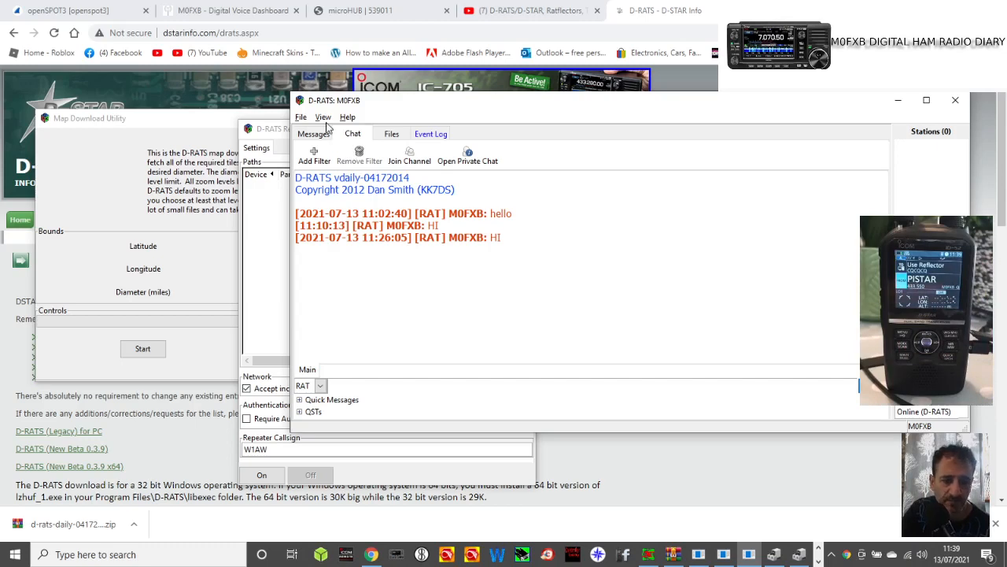
# Step: In Preferences > Radio, enable the COM9 ID-52 port in place of RAT and save
pyautogui.click(301, 117)
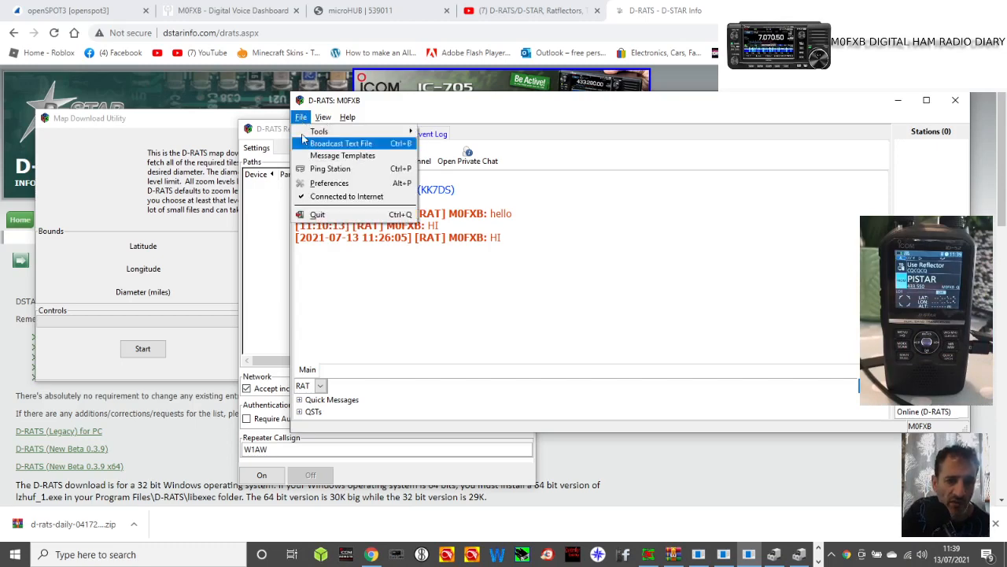
pyautogui.click(329, 182)
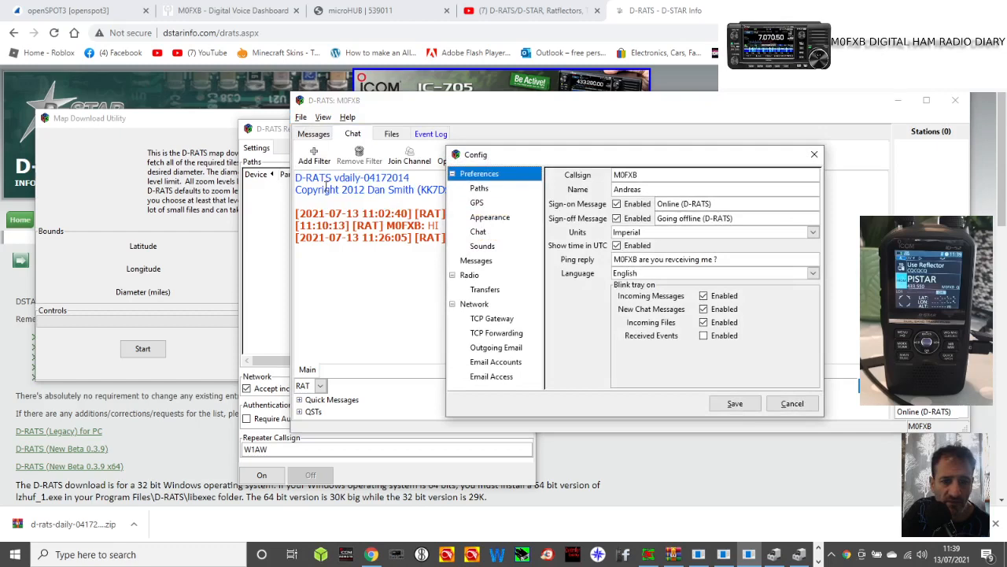
pyautogui.moveTo(480, 273)
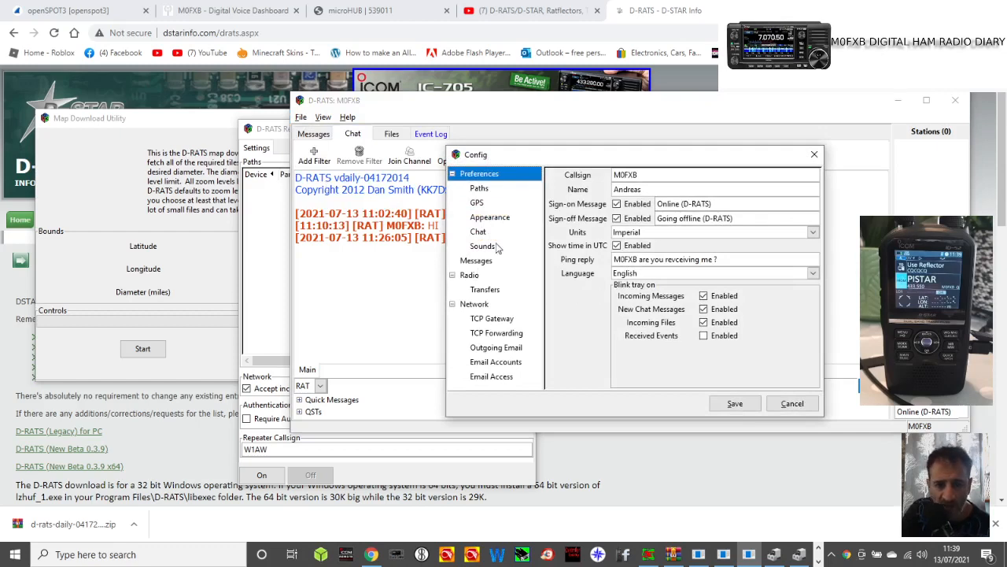
pyautogui.click(470, 274)
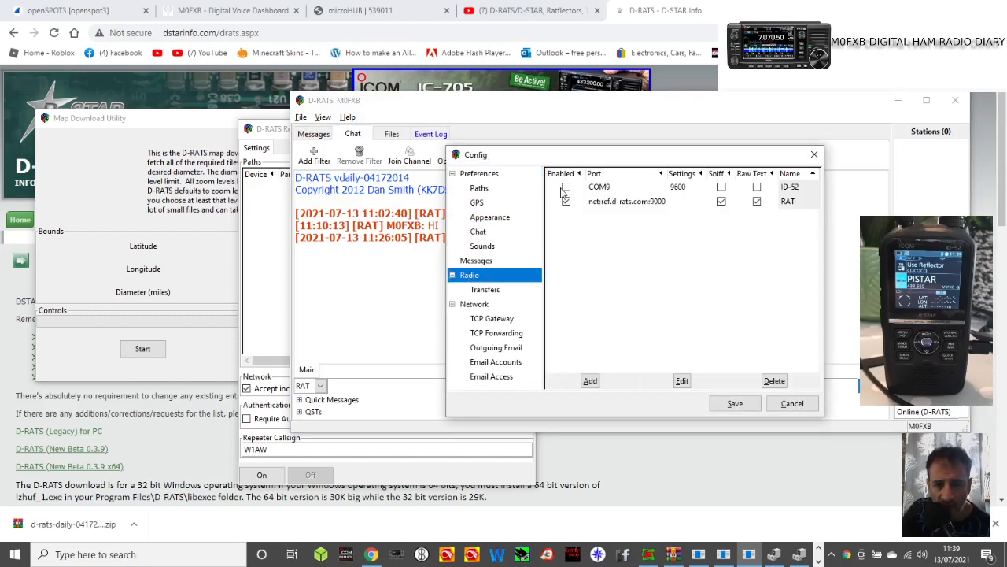
pyautogui.click(628, 201)
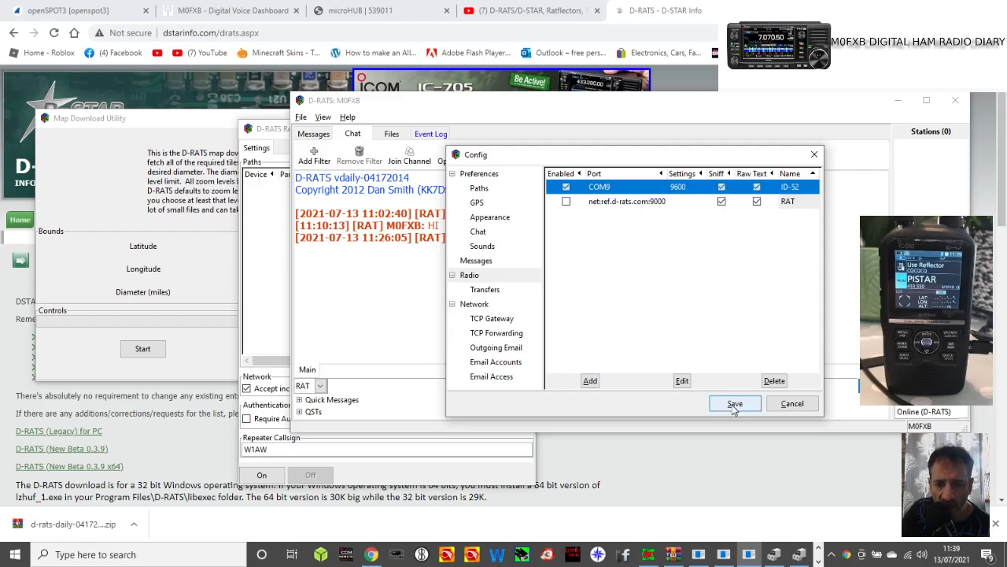
pyautogui.click(734, 403)
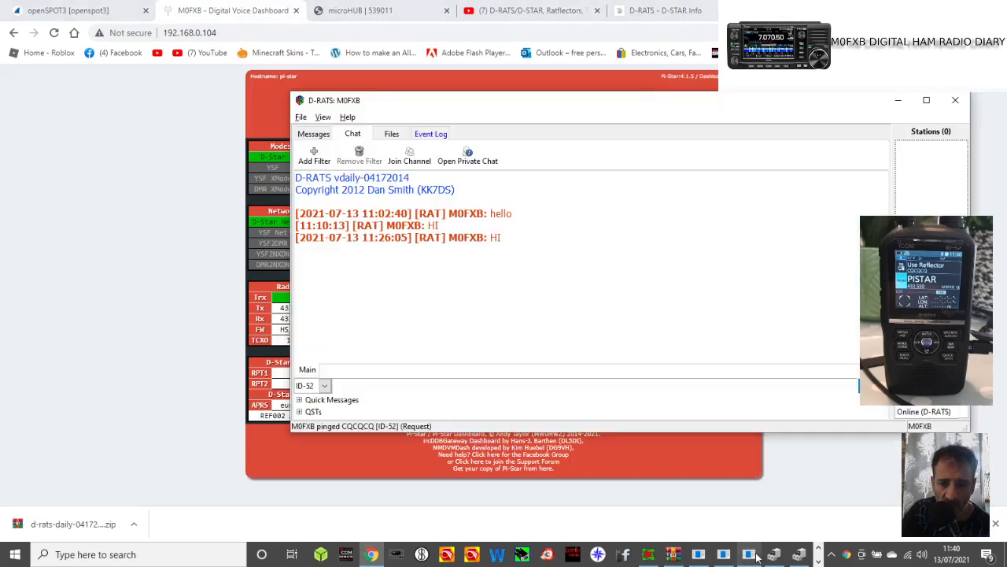
pyautogui.moveTo(724, 161)
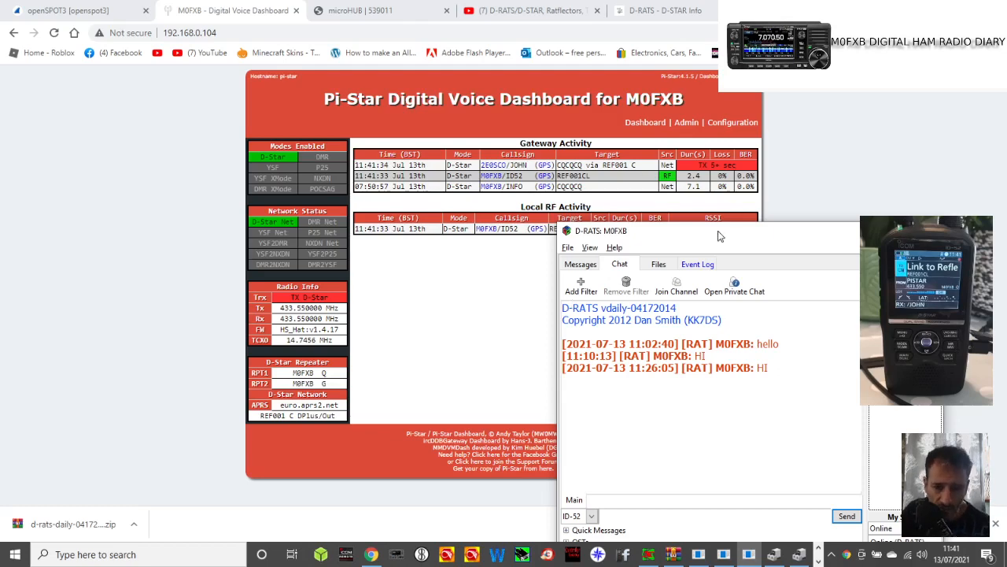
pyautogui.moveTo(746, 245)
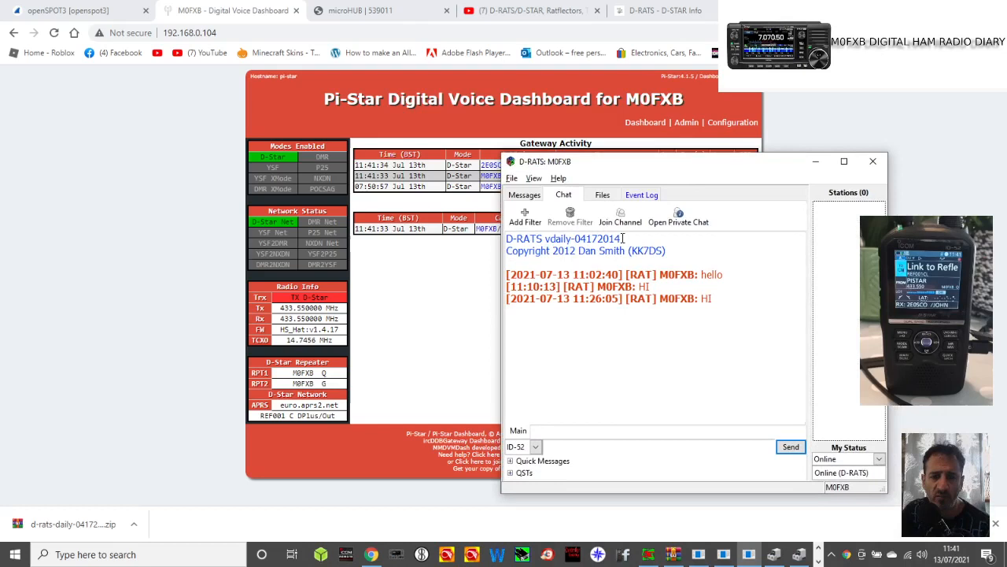
pyautogui.moveTo(439, 315)
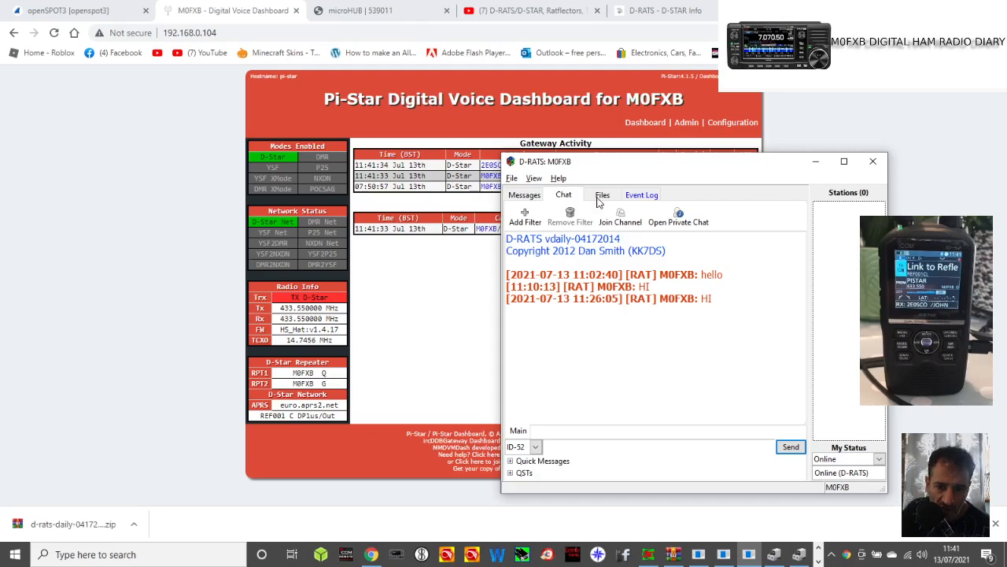
# Step: On the Files page, connect to M0FXB and wait for JH1RDA-A to appear in Stations
pyautogui.click(602, 194)
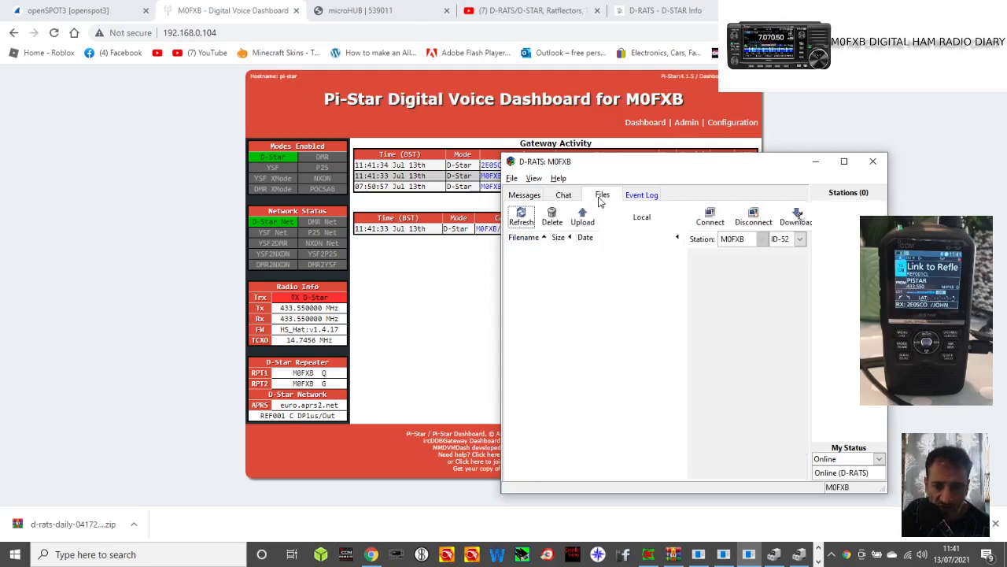
pyautogui.moveTo(659, 274)
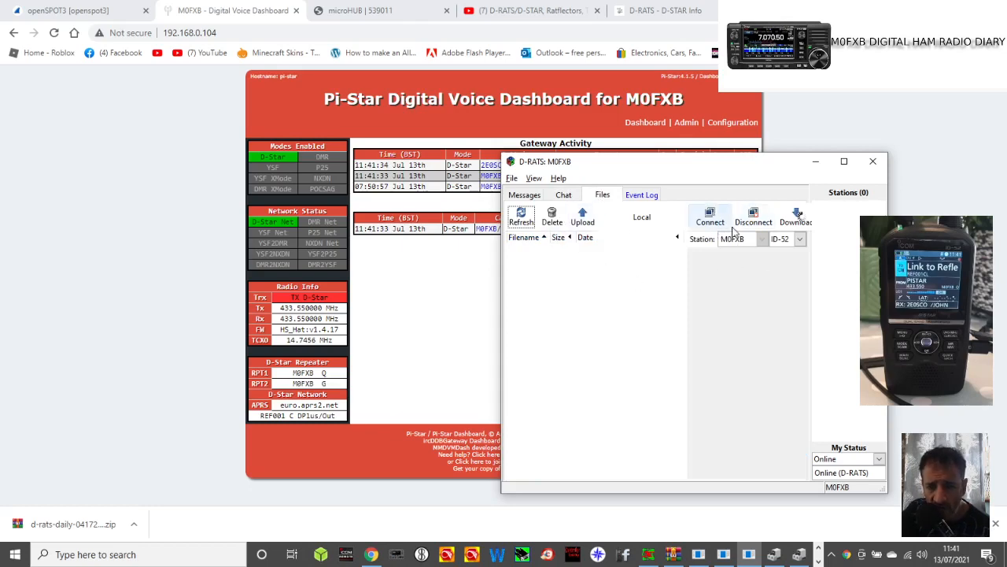
pyautogui.click(709, 216)
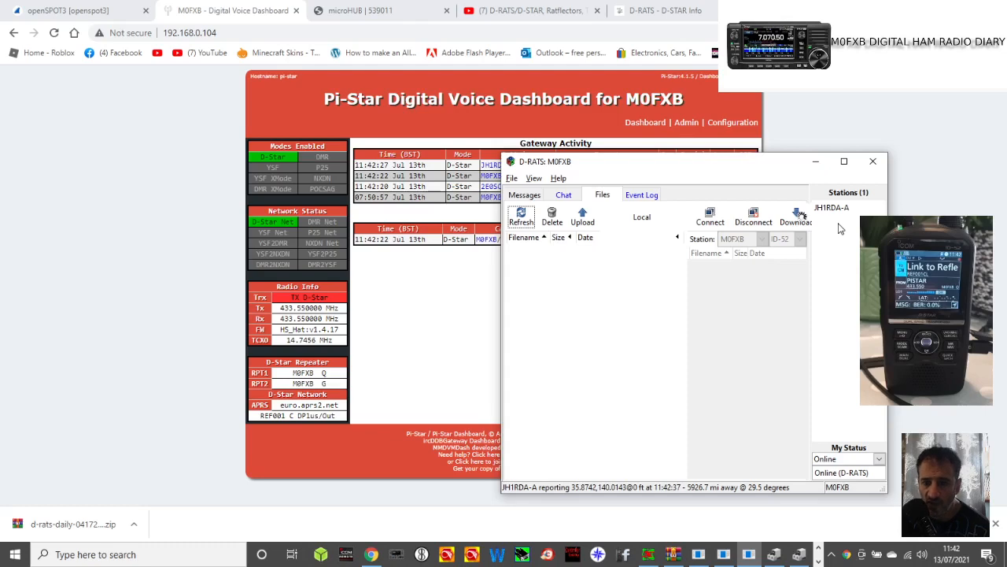
pyautogui.moveTo(711, 183)
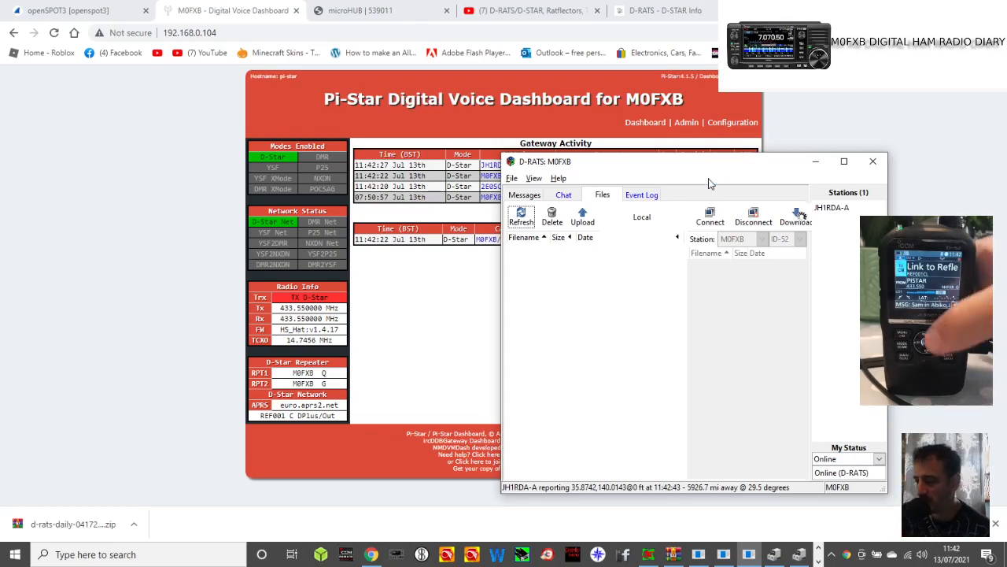
pyautogui.click(752, 212)
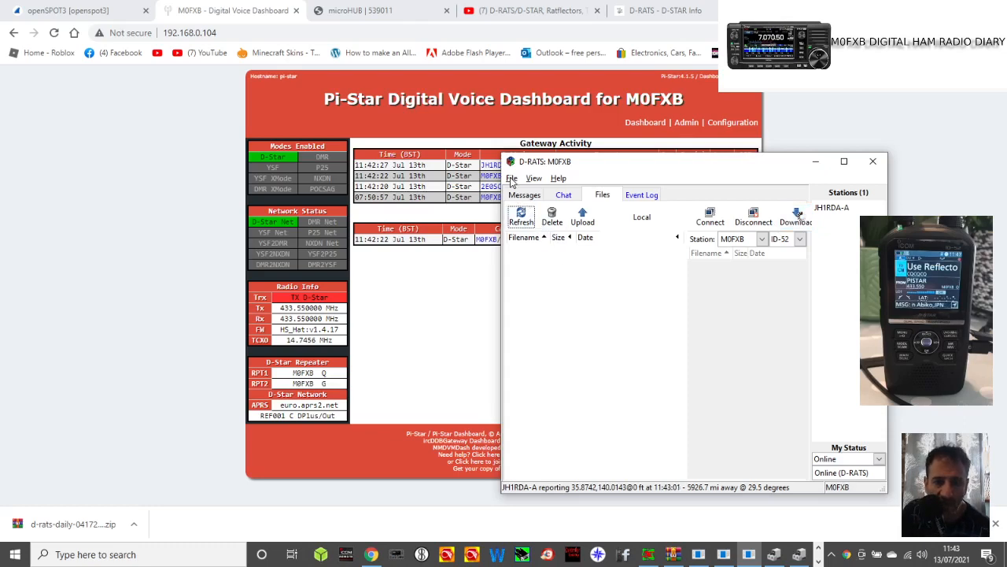
# Step: Enable the net:ref.d-rats.com:9000 RAT port in Radio preferences and save
pyautogui.click(512, 178)
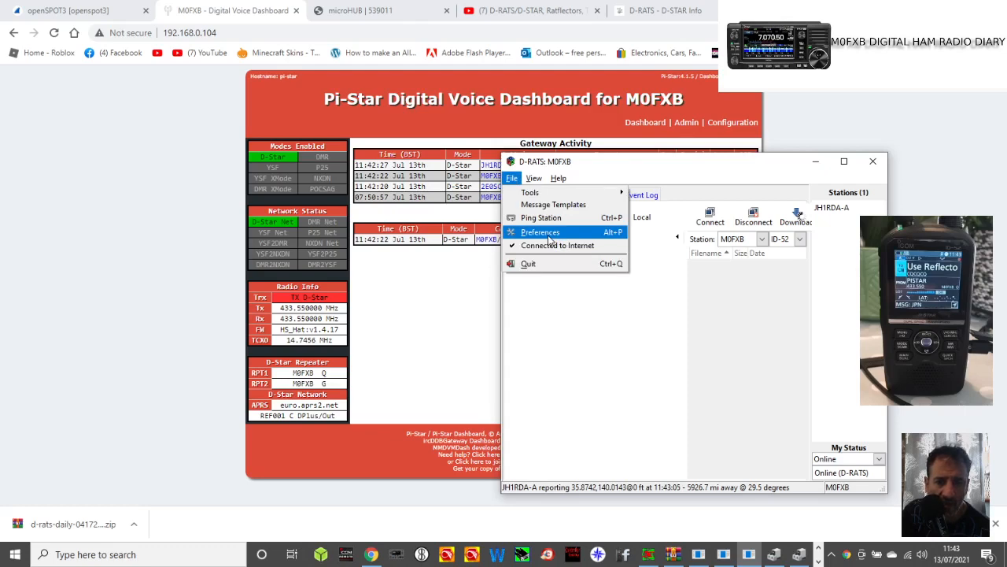
pyautogui.click(540, 232)
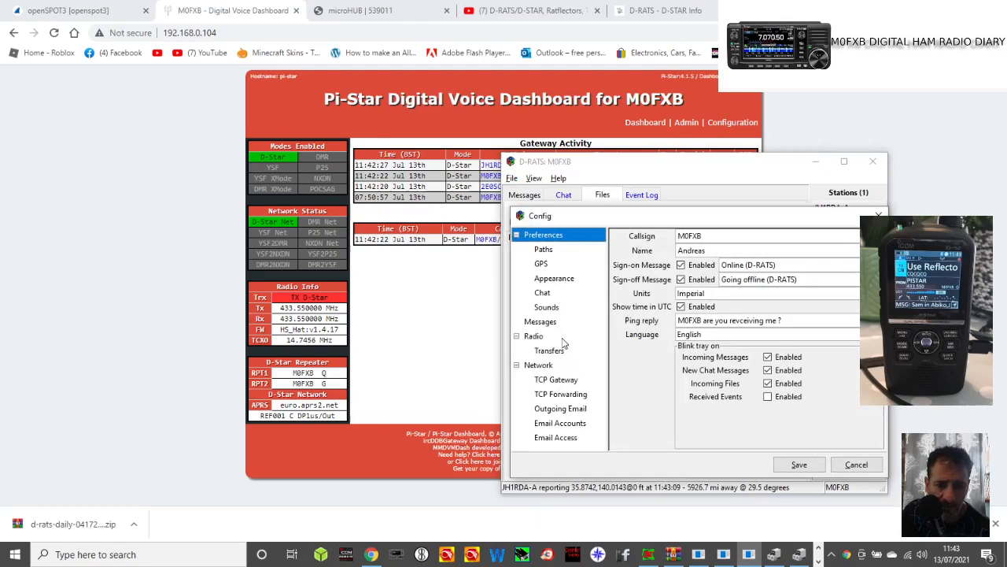
pyautogui.click(534, 336)
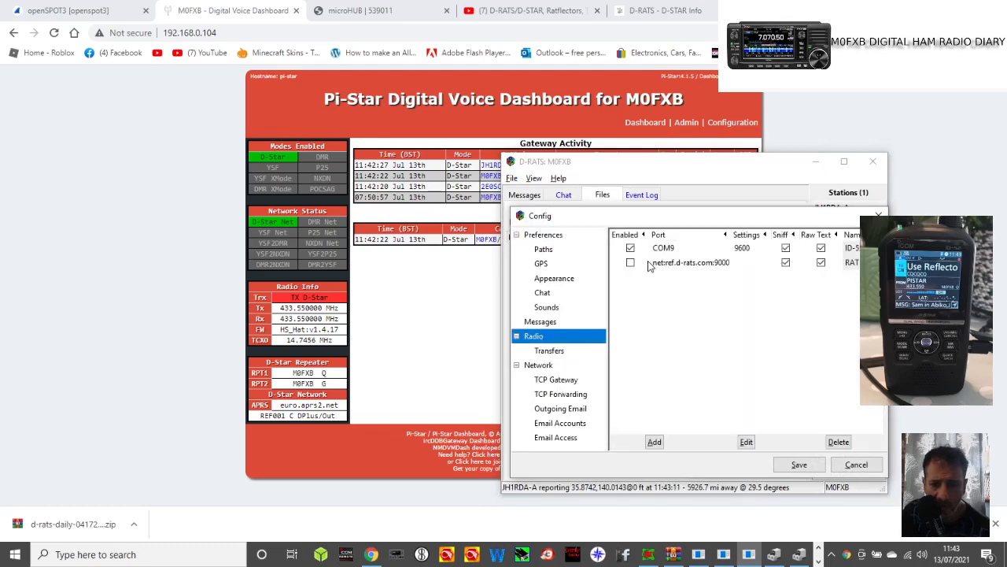
pyautogui.click(664, 247)
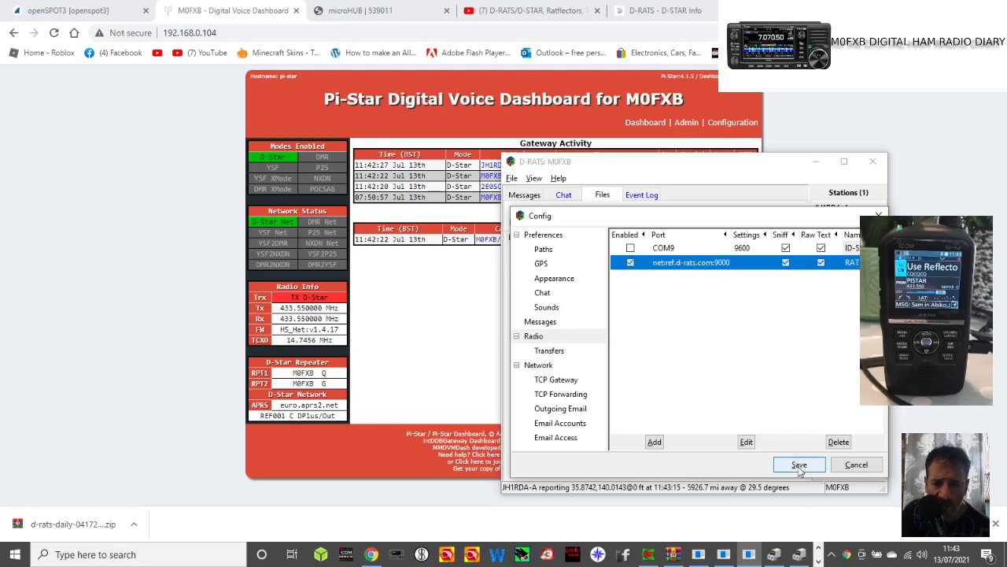
pyautogui.click(798, 464)
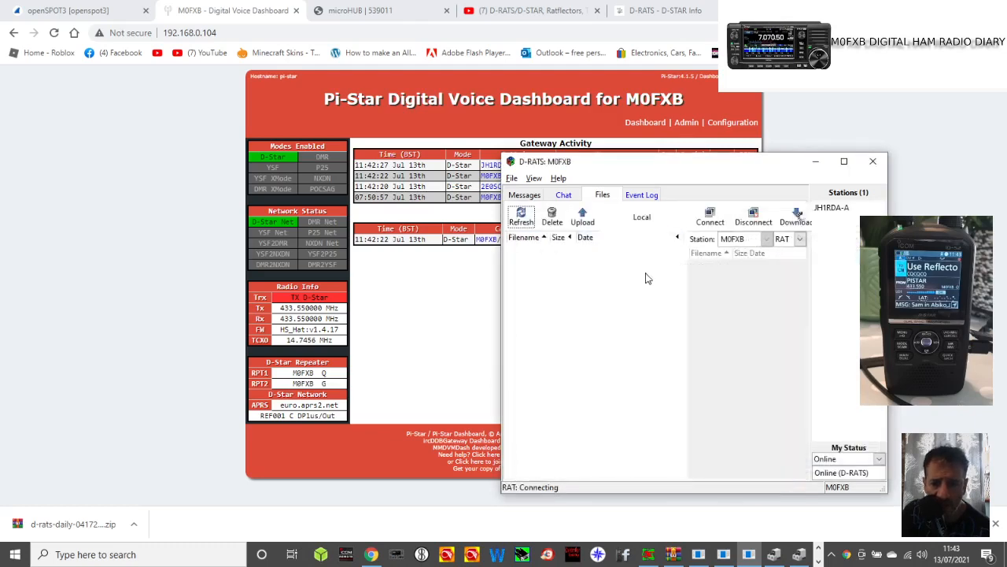
pyautogui.click(709, 217)
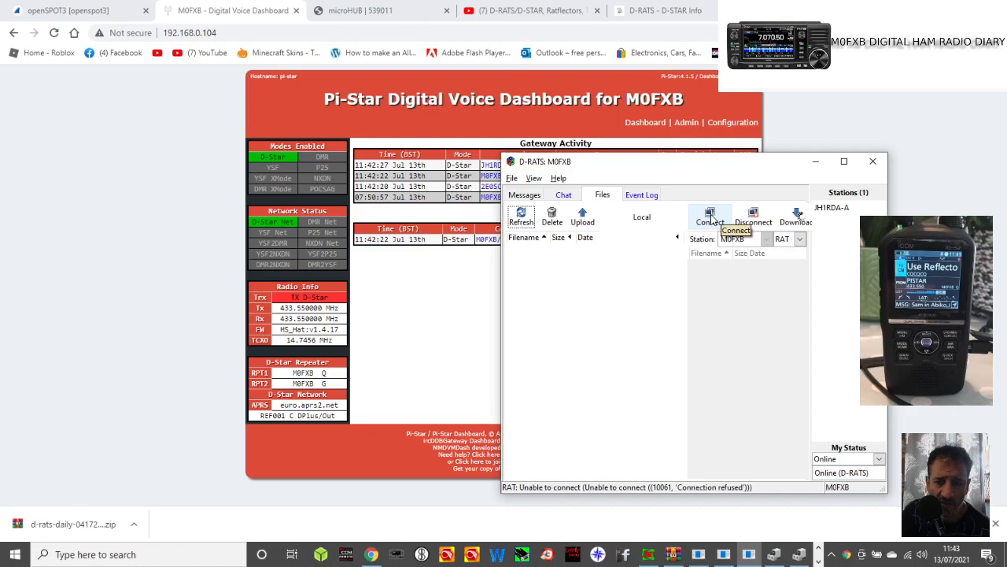
pyautogui.click(709, 217)
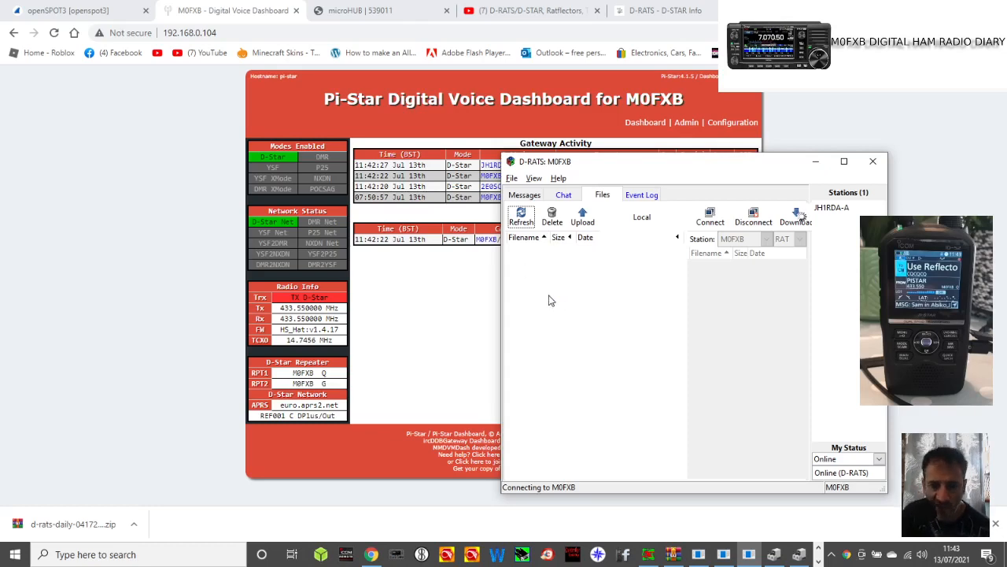
pyautogui.moveTo(574, 290)
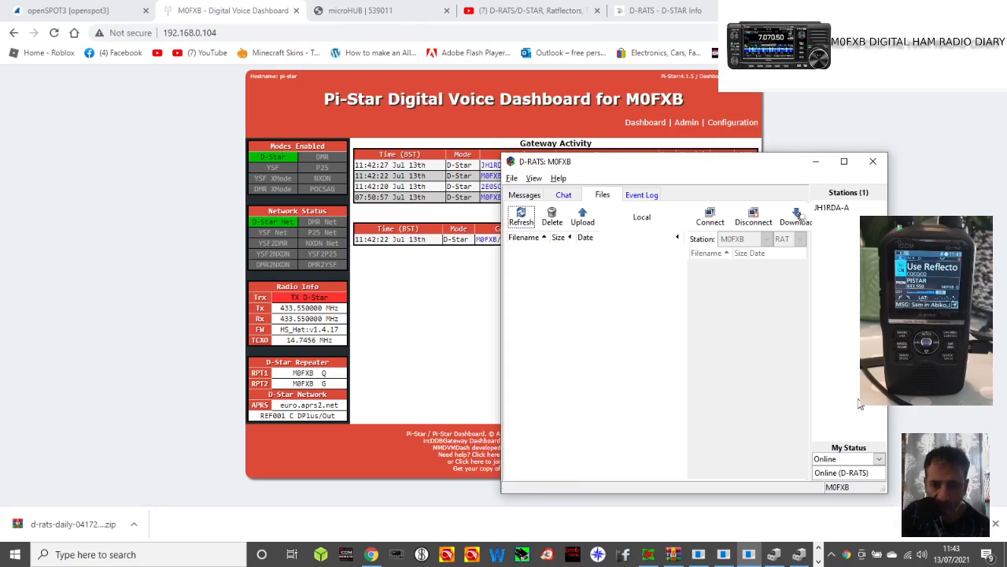
# Step: Ping all stations over RAT from JH1RDA-A's right-click menu in the Stations list
pyautogui.rightClick(831, 207)
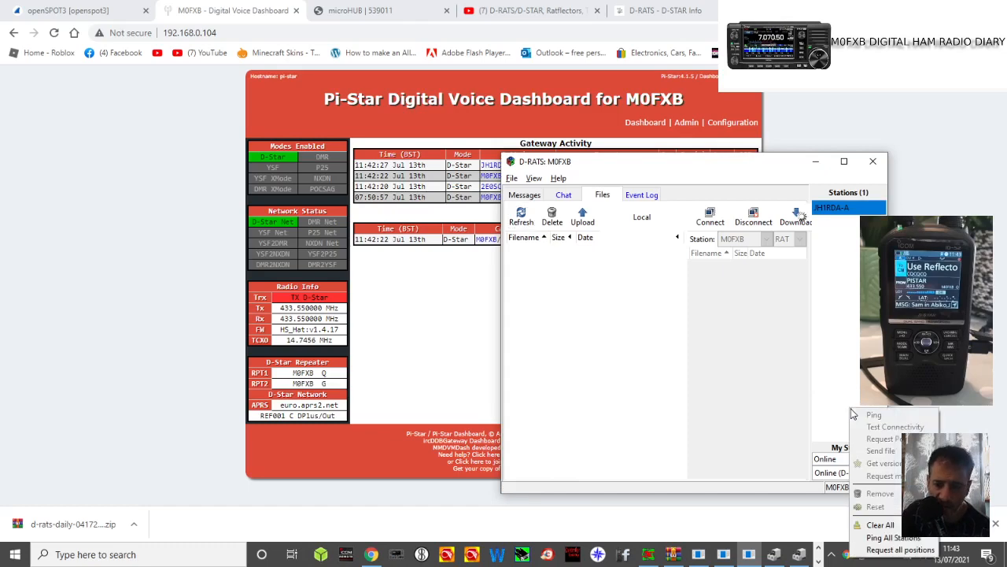
pyautogui.click(873, 414)
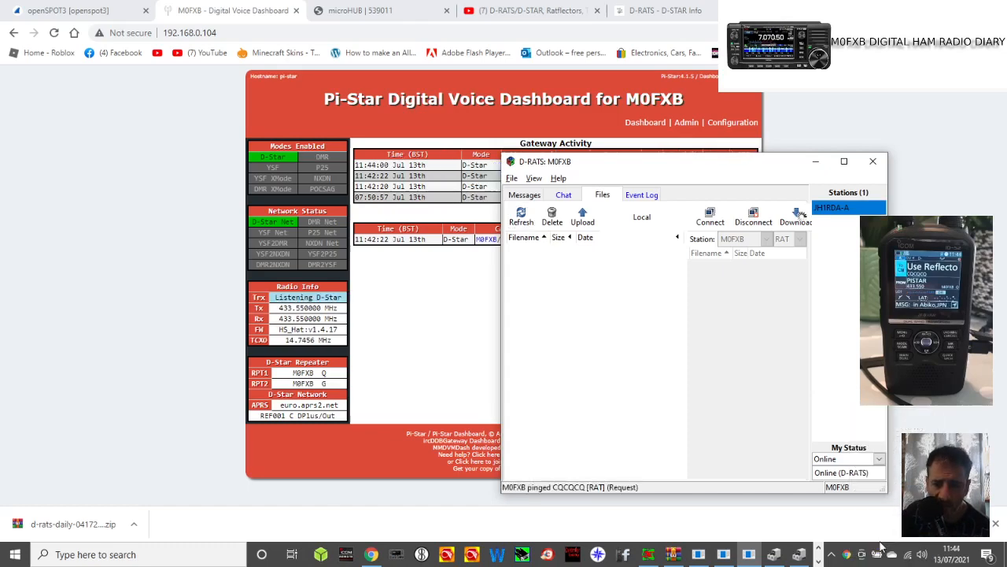
pyautogui.moveTo(588, 352)
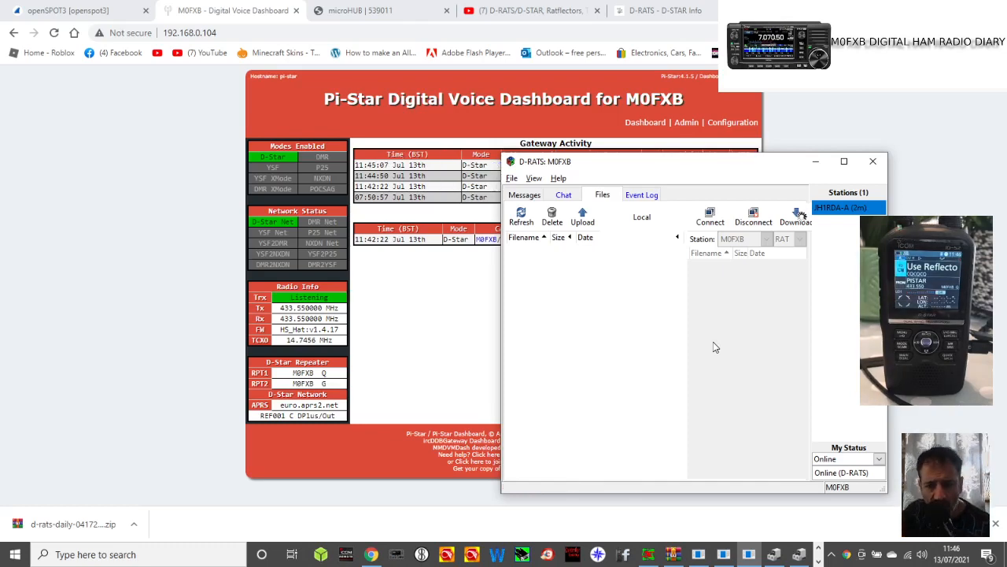
pyautogui.click(512, 178)
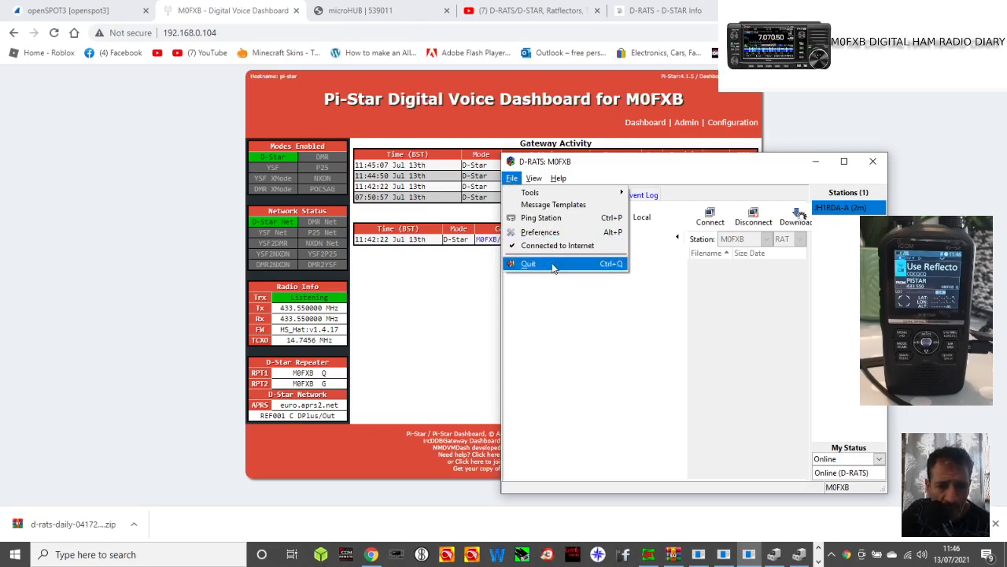
# Step: Quit D-RATS, relaunch it from the Start menu, and view its Chat page
pyautogui.click(528, 263)
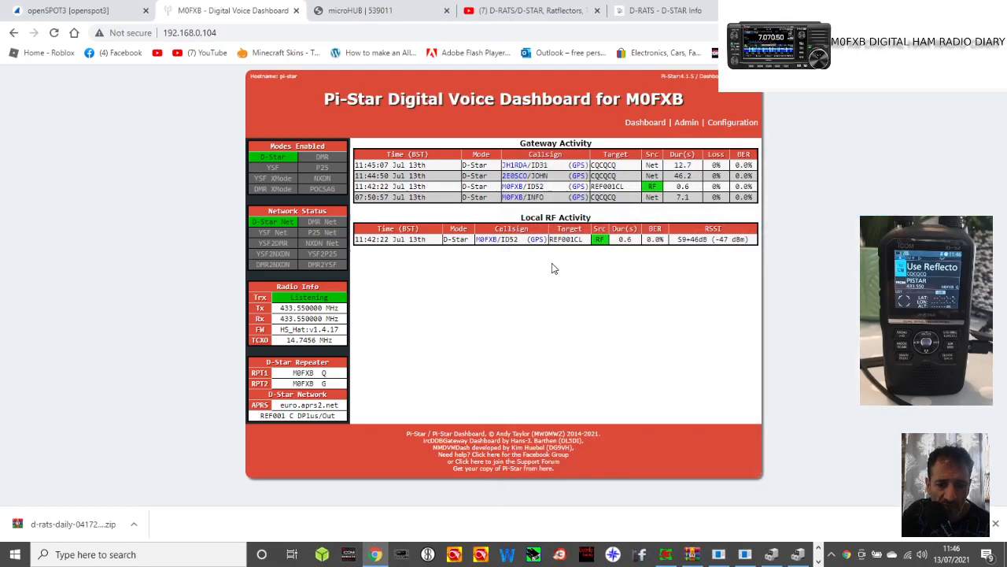
pyautogui.click(13, 554)
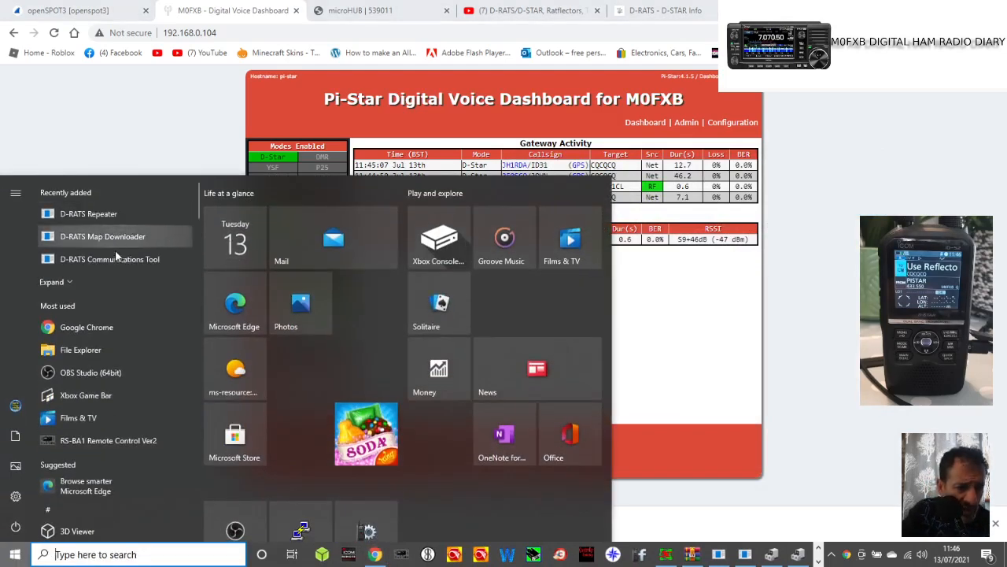
pyautogui.click(109, 259)
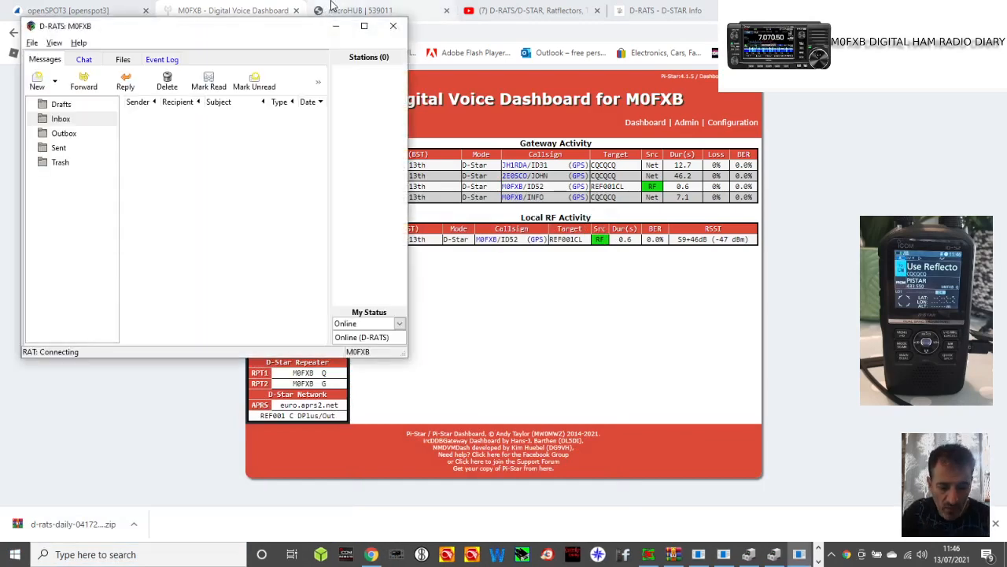
pyautogui.moveTo(236, 26); pyautogui.dragTo(563, 60)
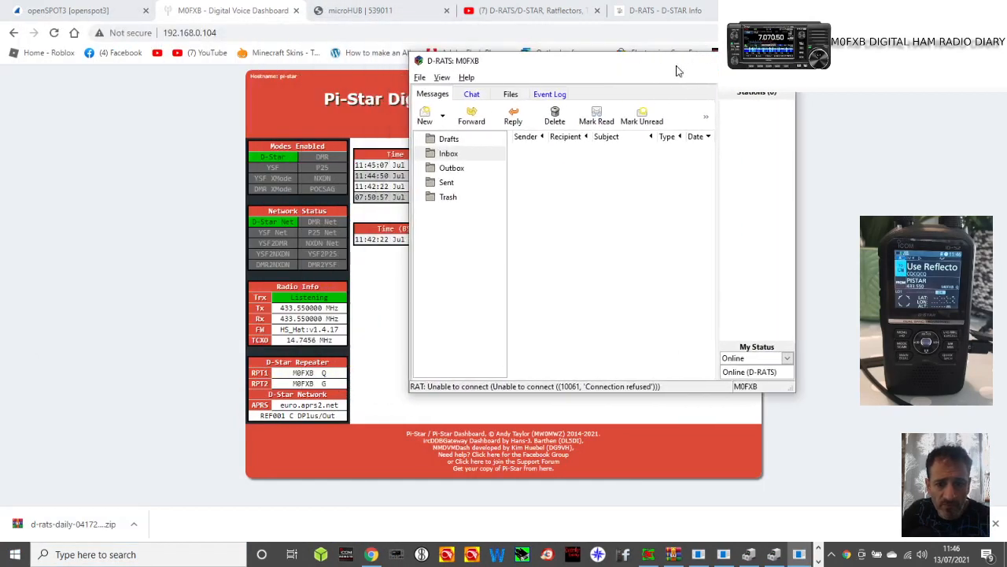
pyautogui.moveTo(482, 214)
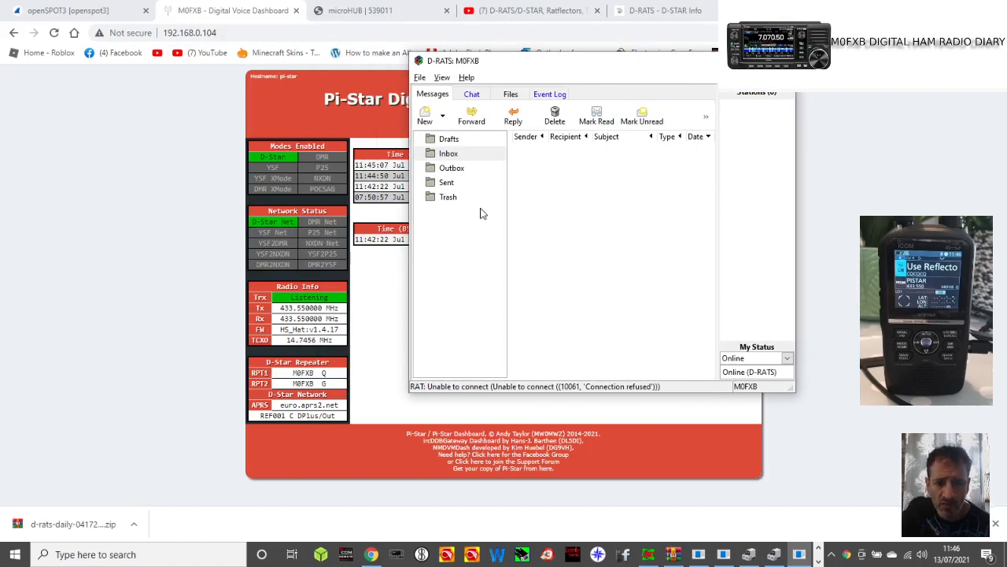
pyautogui.moveTo(746, 295)
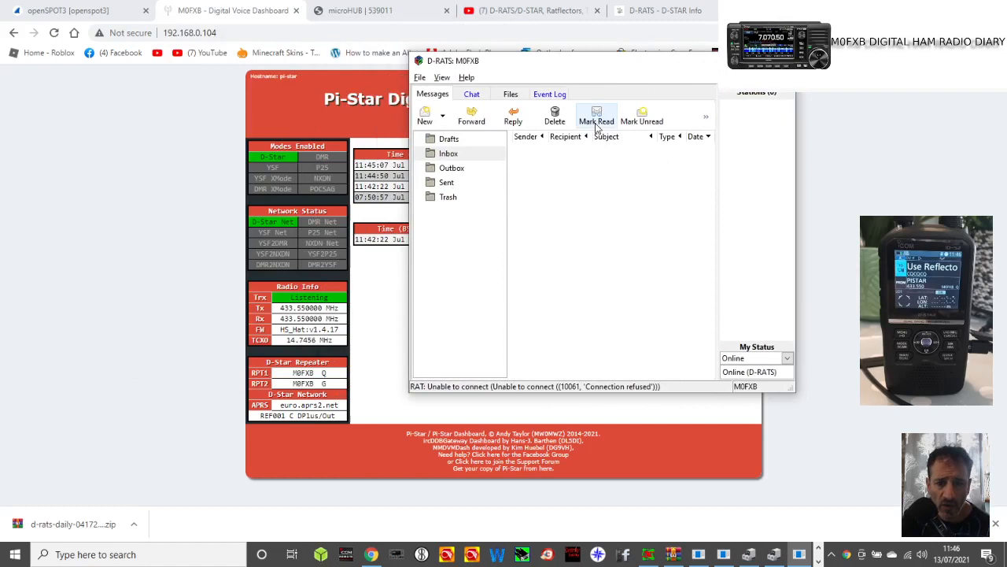
pyautogui.click(471, 93)
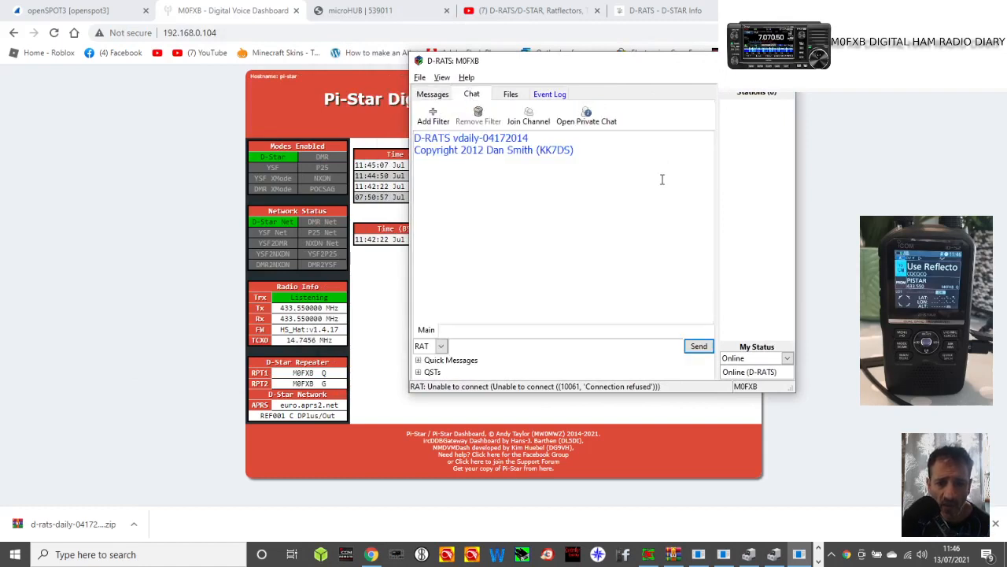
pyautogui.moveTo(529, 114)
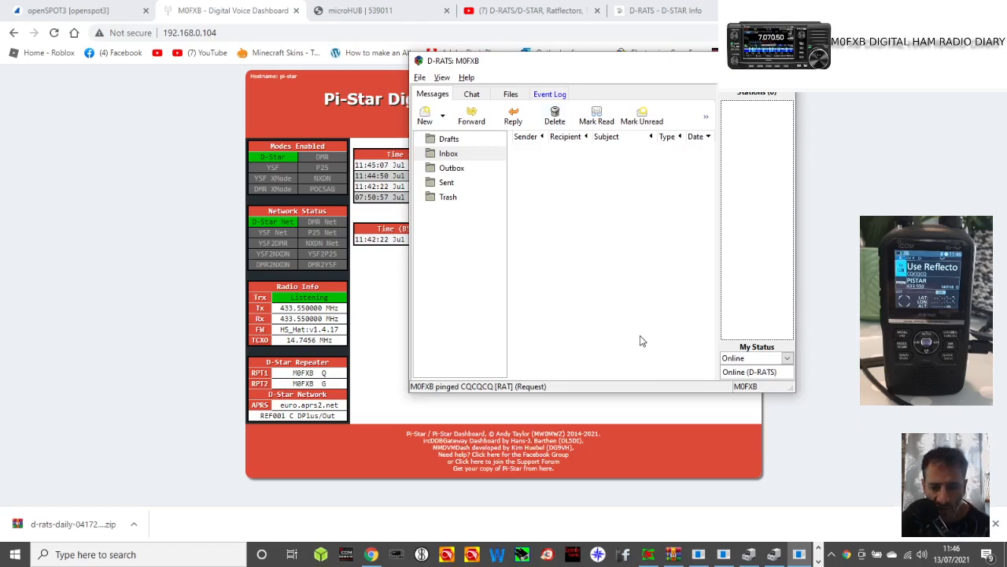
pyautogui.moveTo(760, 223)
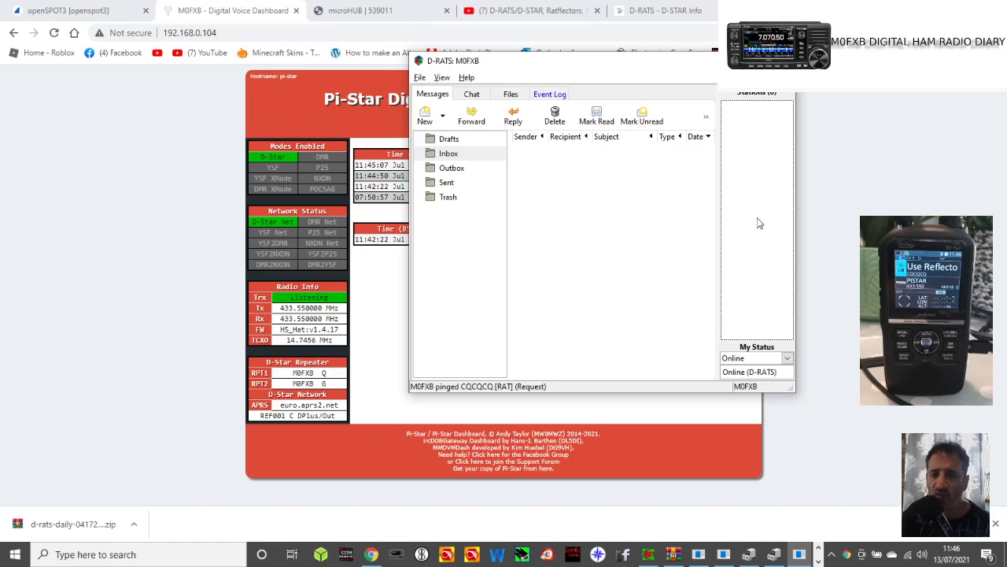
pyautogui.moveTo(763, 170)
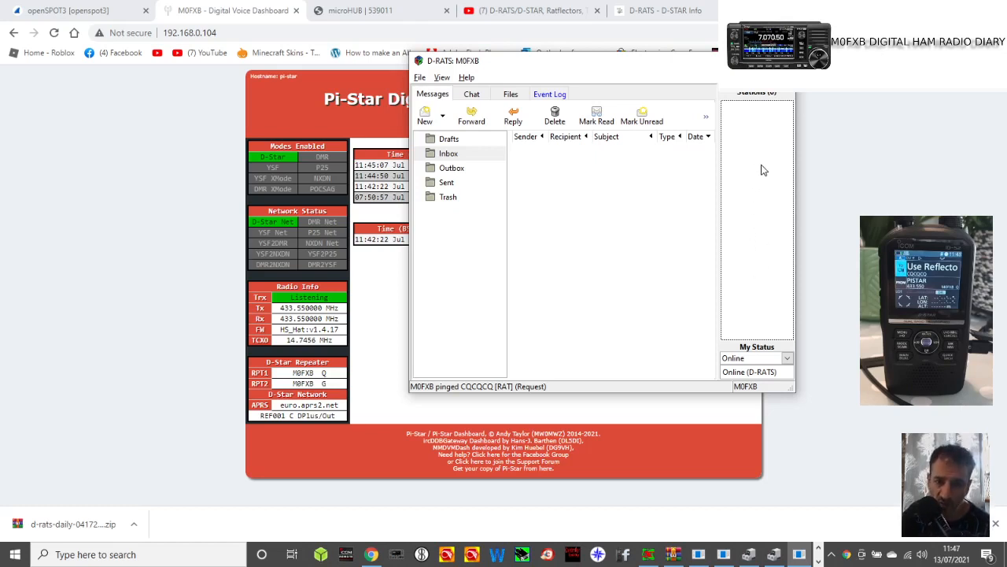
# Step: In Radio preferences, untick the RAT port and tick the COM9 ID-52 port
pyautogui.click(420, 77)
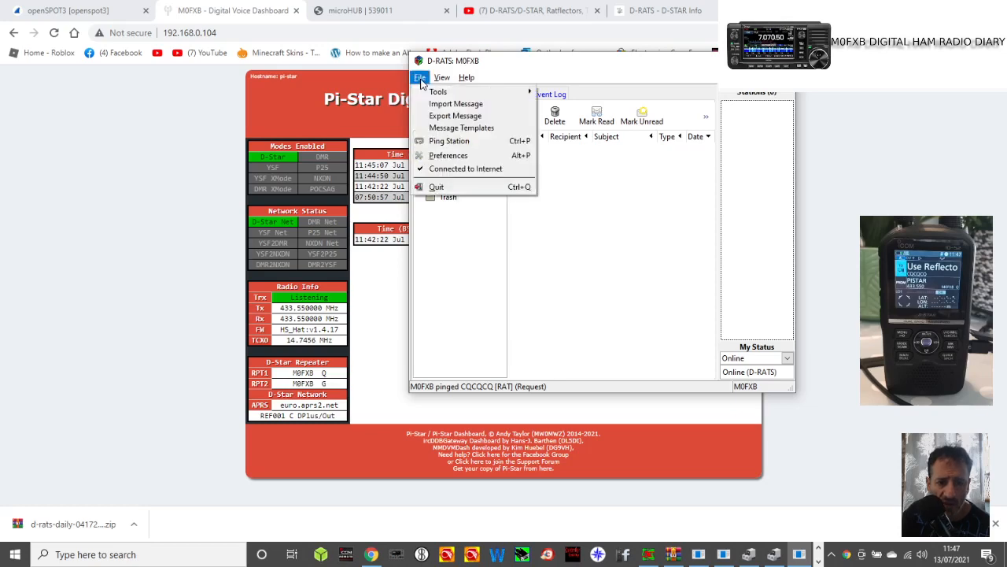
pyautogui.click(448, 155)
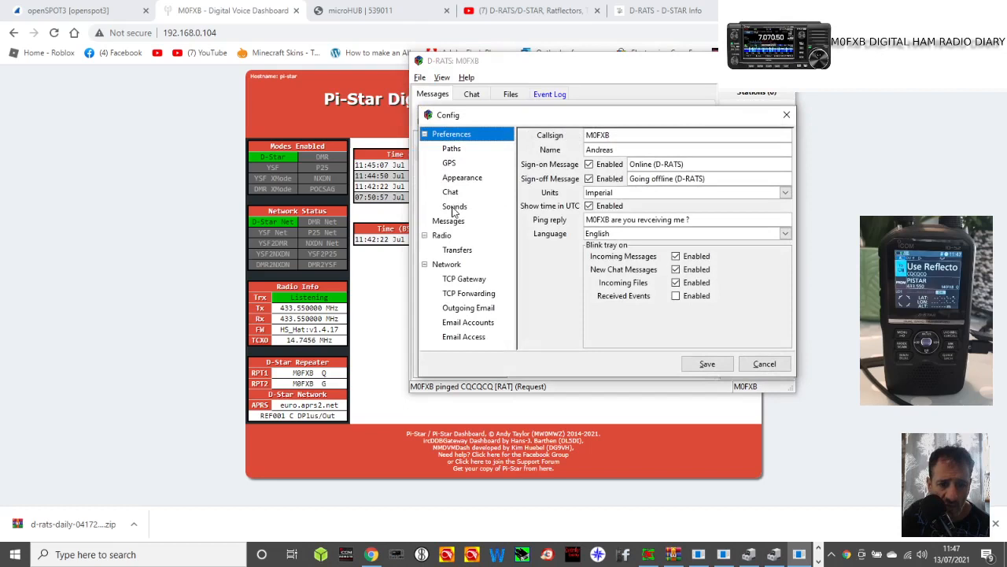
pyautogui.click(442, 236)
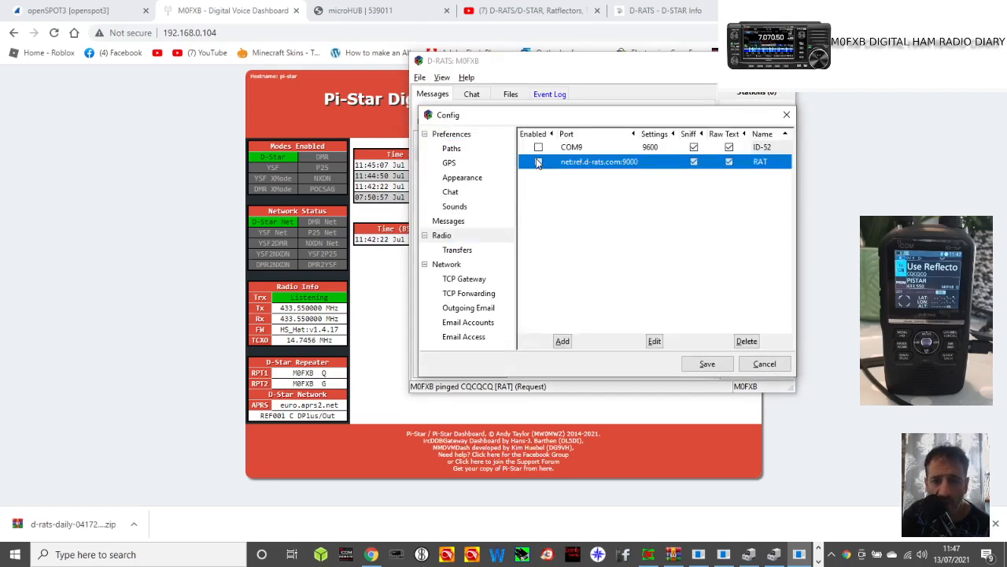
pyautogui.click(539, 161)
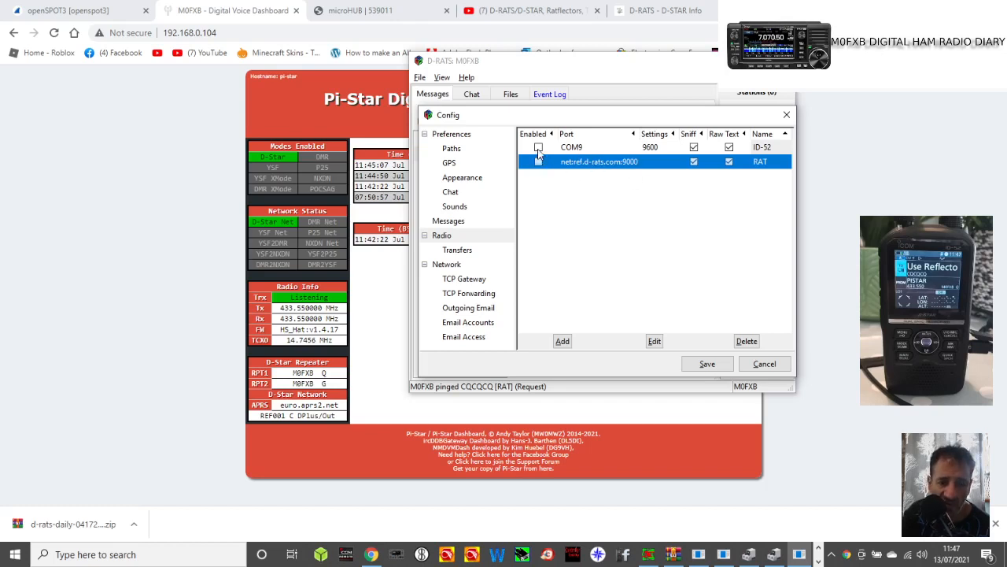
pyautogui.click(539, 147)
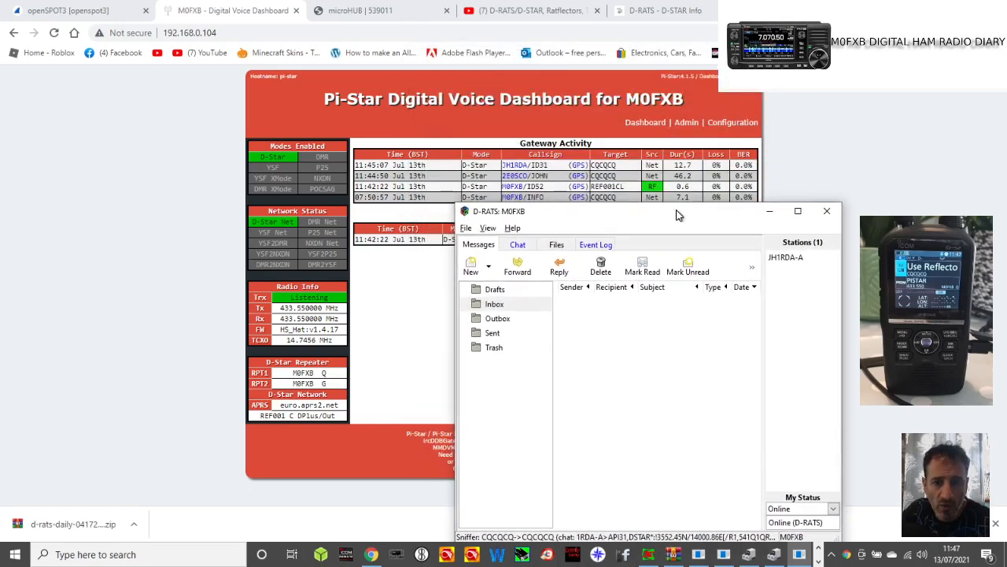
pyautogui.moveTo(791, 440)
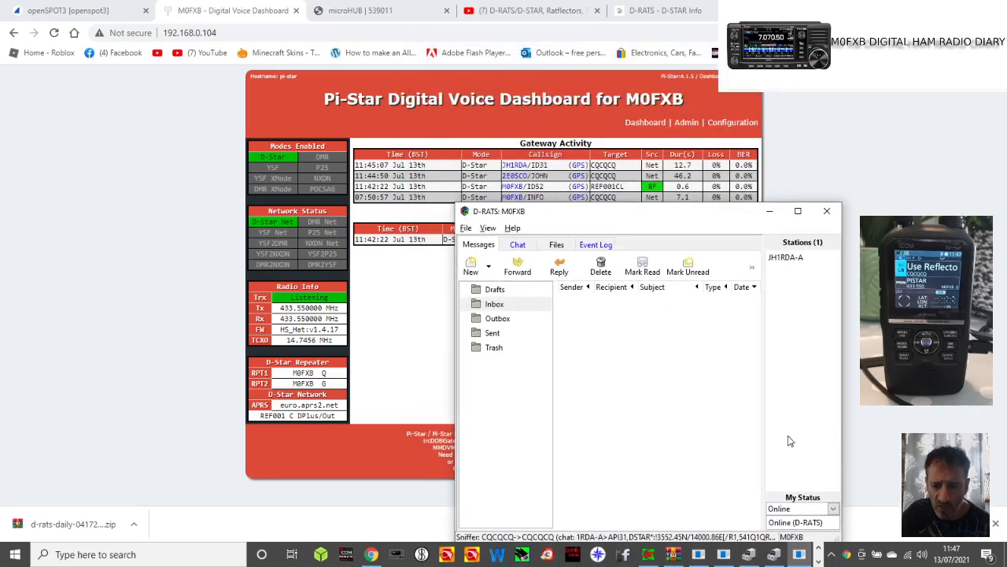
# Step: Ping all stations over ID-52 and view the CQCQCQ position reports in Chat
pyautogui.rightClick(785, 256)
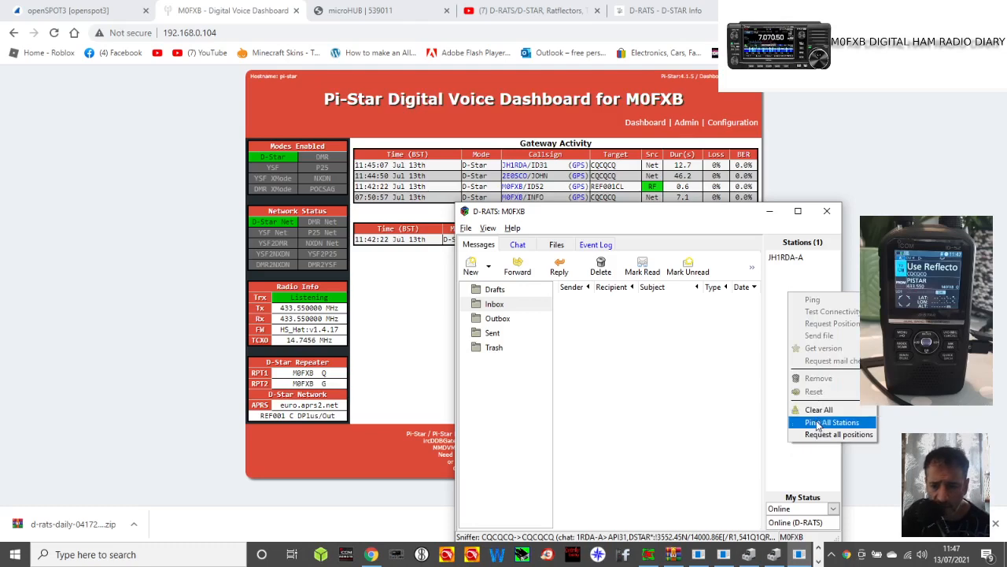
pyautogui.click(832, 422)
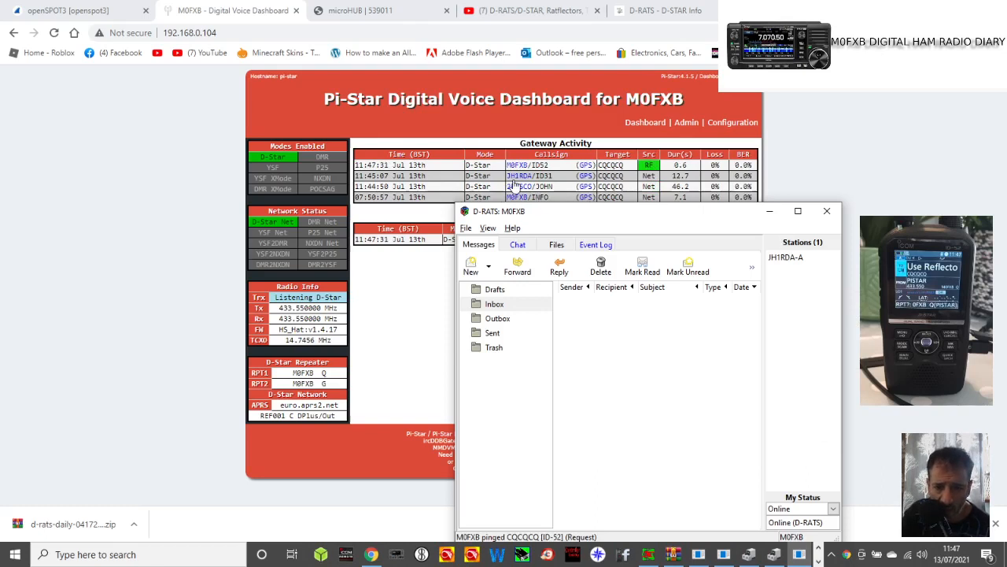
pyautogui.moveTo(675, 181)
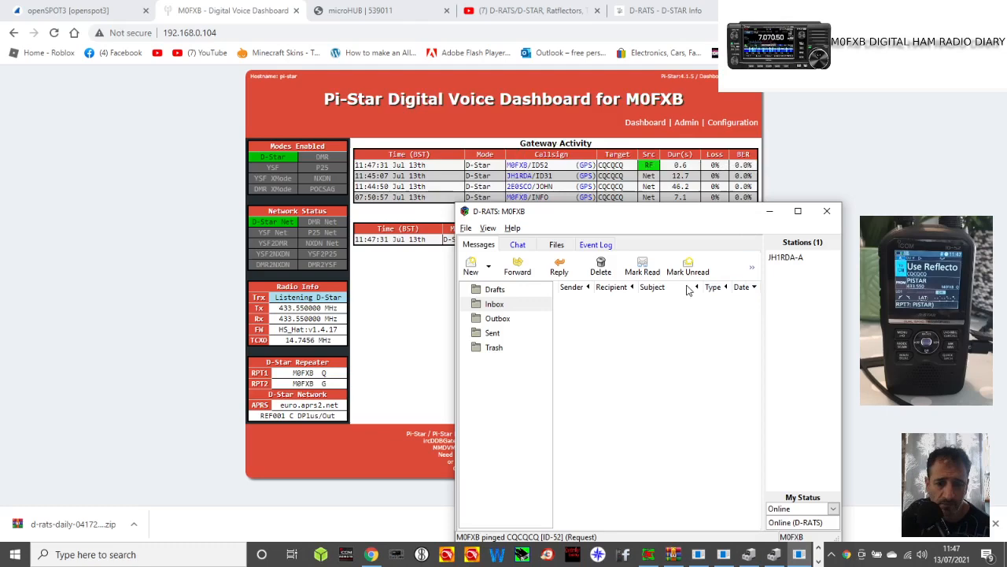
pyautogui.click(517, 244)
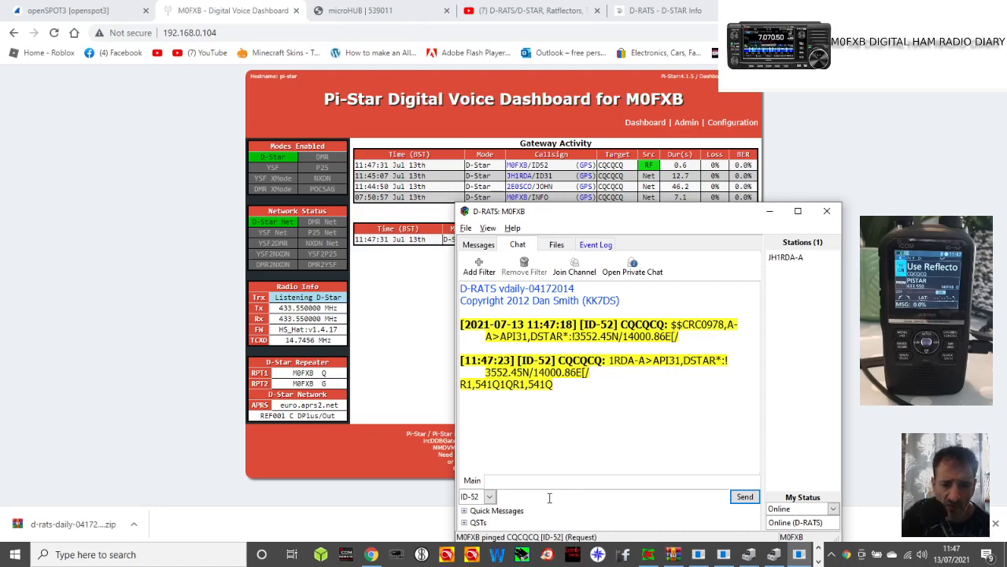
# Step: Send 'hello' twice from M0FXB in Chat, then check the openSPOT3 status page
pyautogui.write('hell')
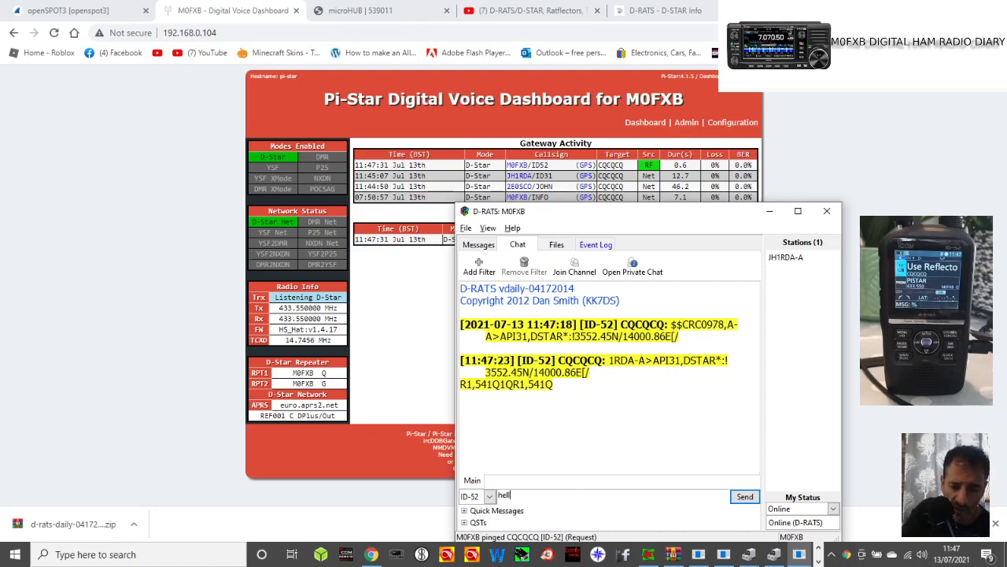
pyautogui.click(744, 495)
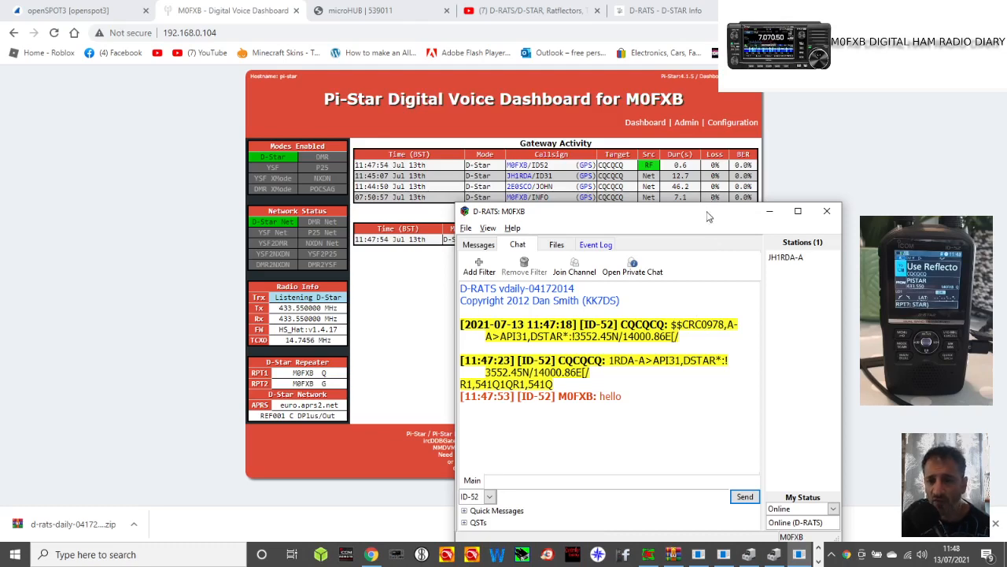
pyautogui.moveTo(818, 277)
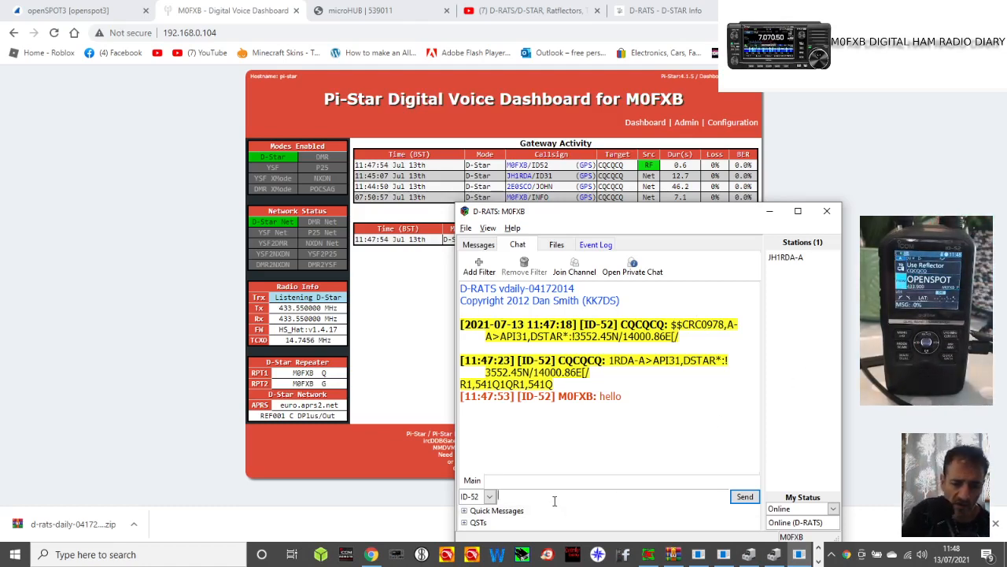
pyautogui.write('hello')
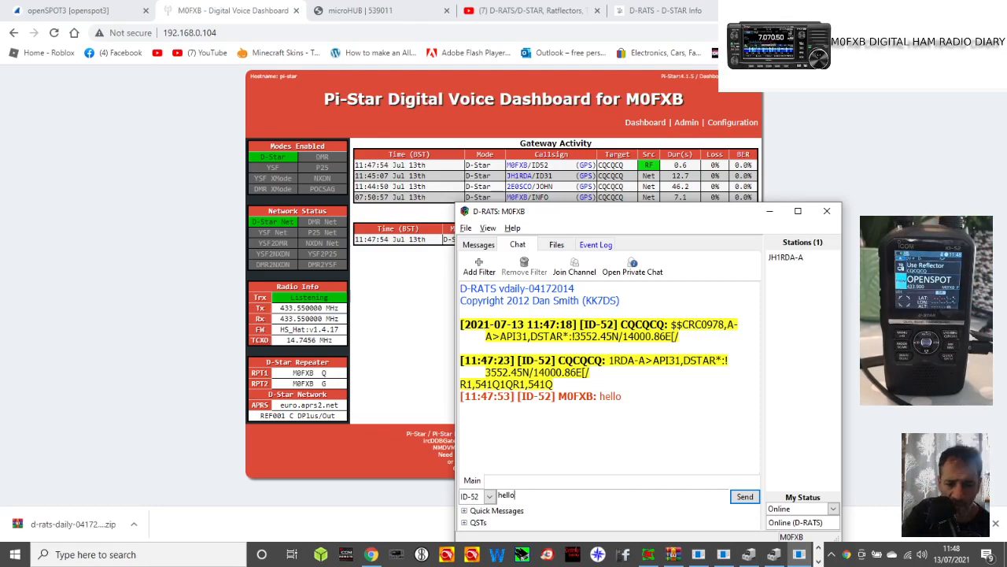
pyautogui.click(744, 495)
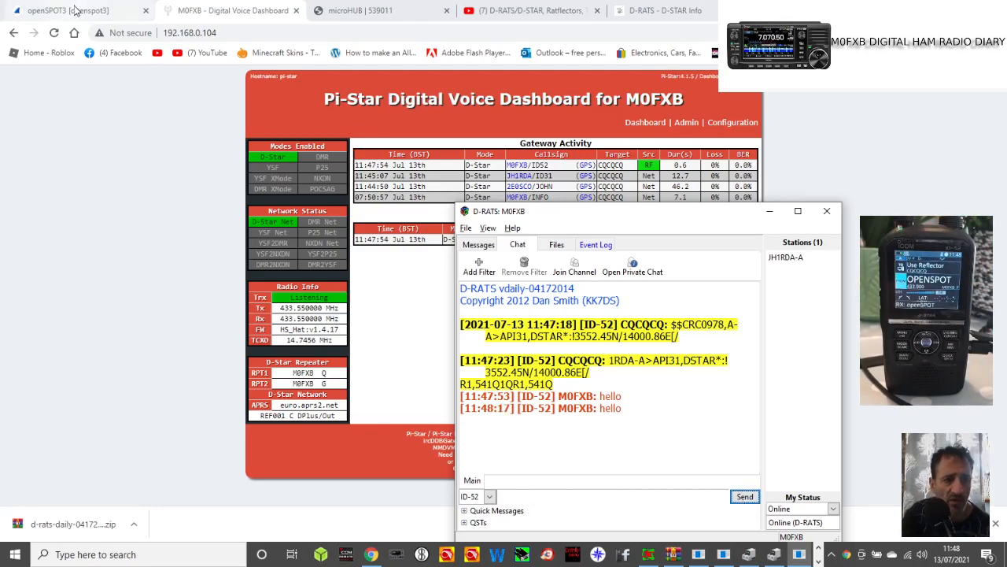
pyautogui.click(67, 10)
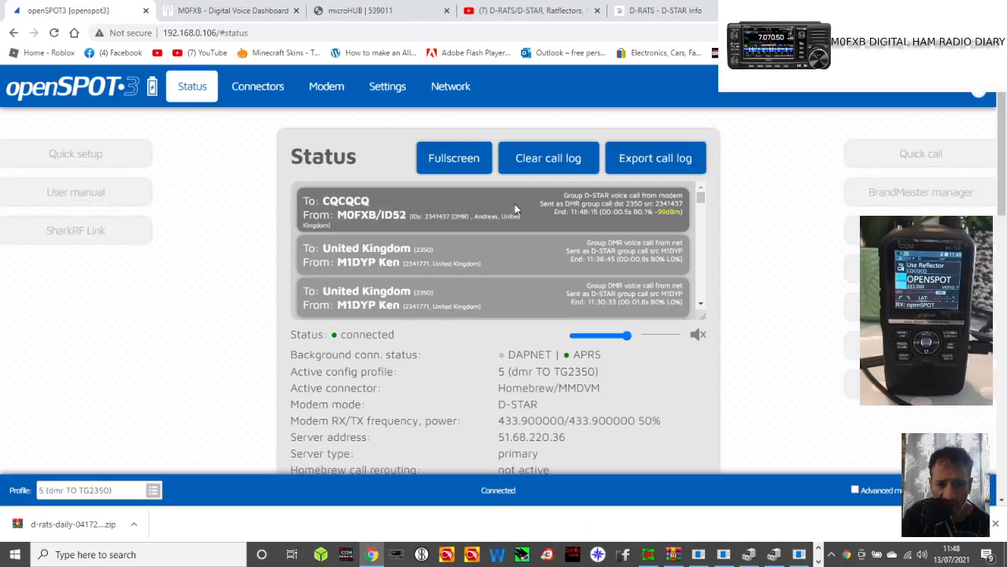
pyautogui.moveTo(173, 61)
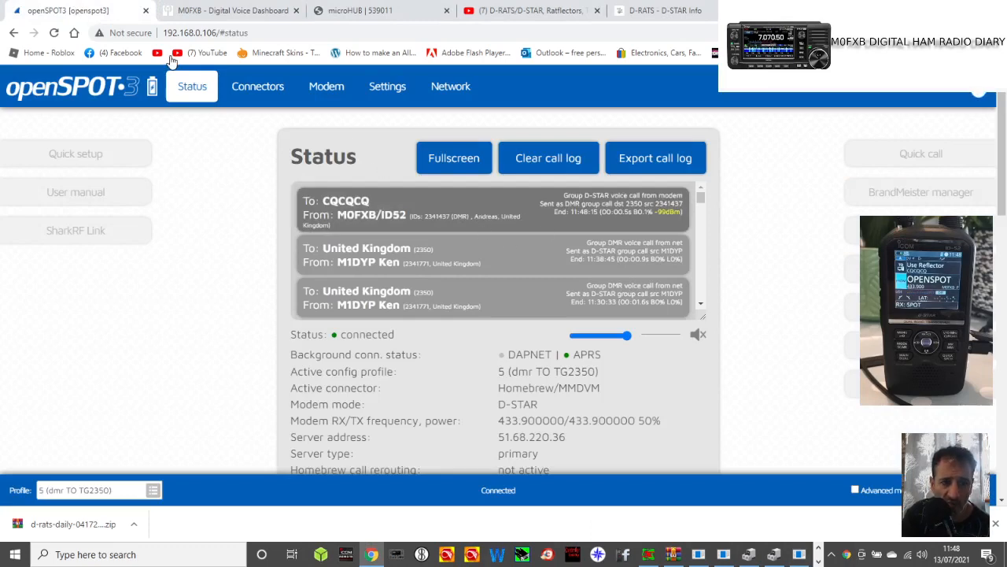
# Step: Check the Pi-Star dashboard for M0FXB/ID52 activity, then return to D-STAR Info
pyautogui.click(231, 10)
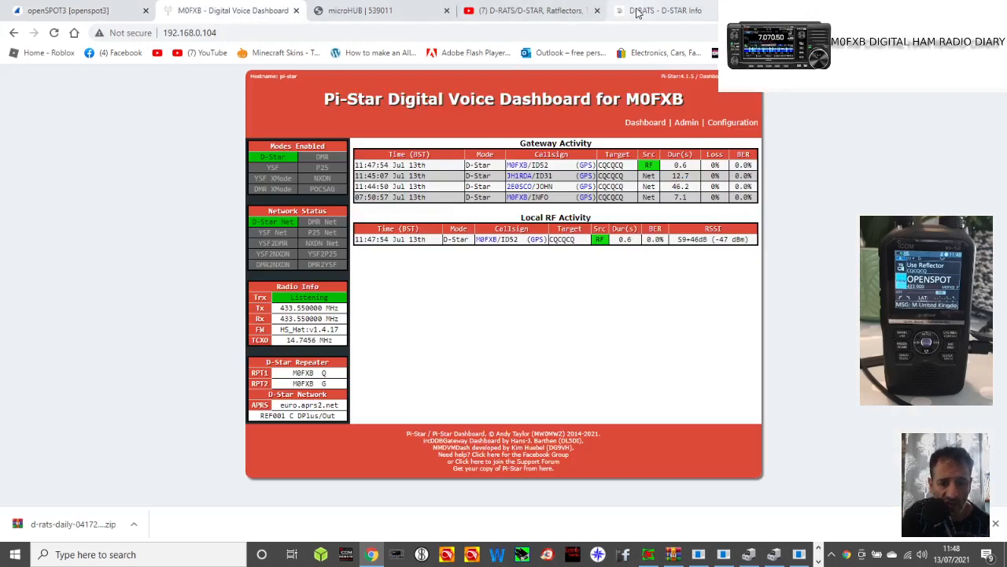
pyautogui.click(661, 11)
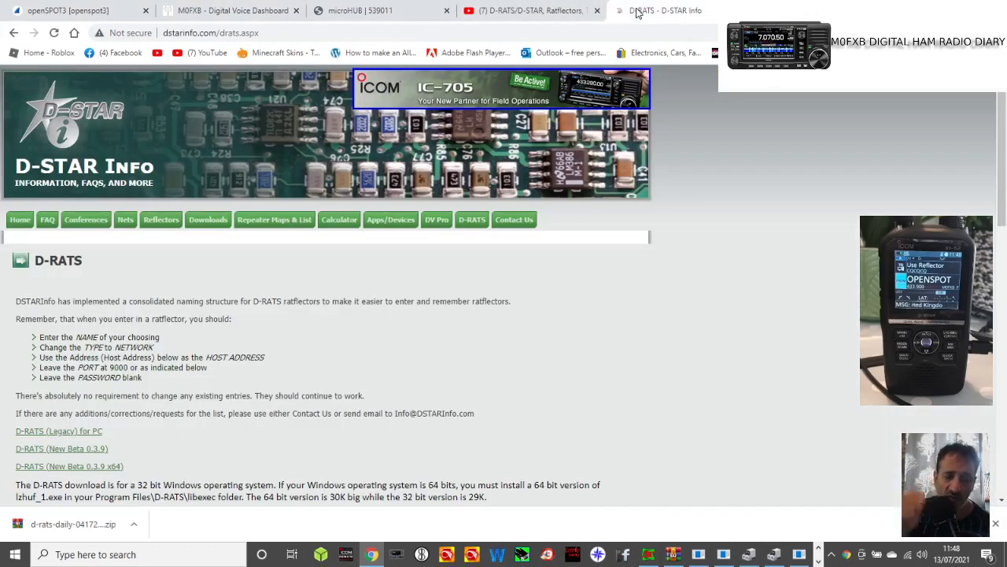